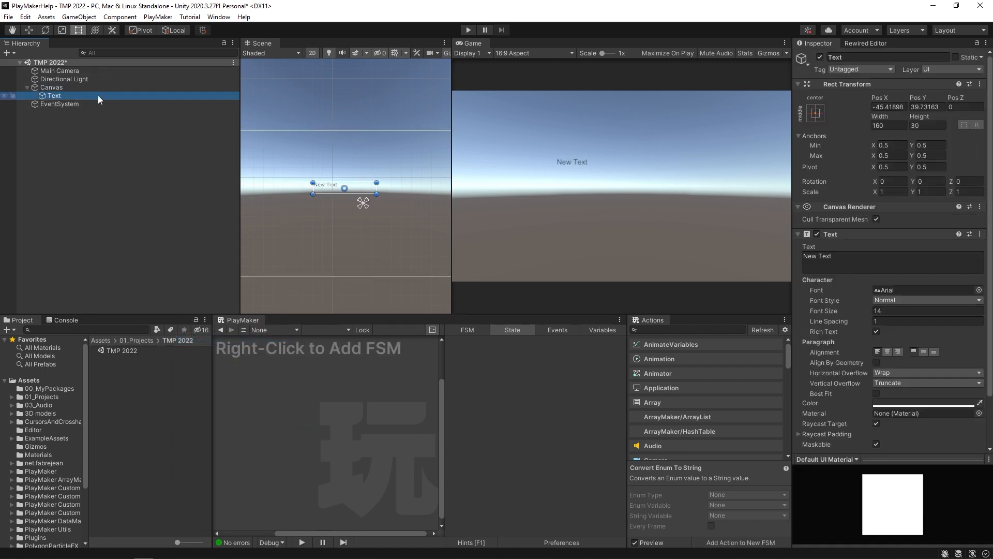
mouse_move(2, 112)
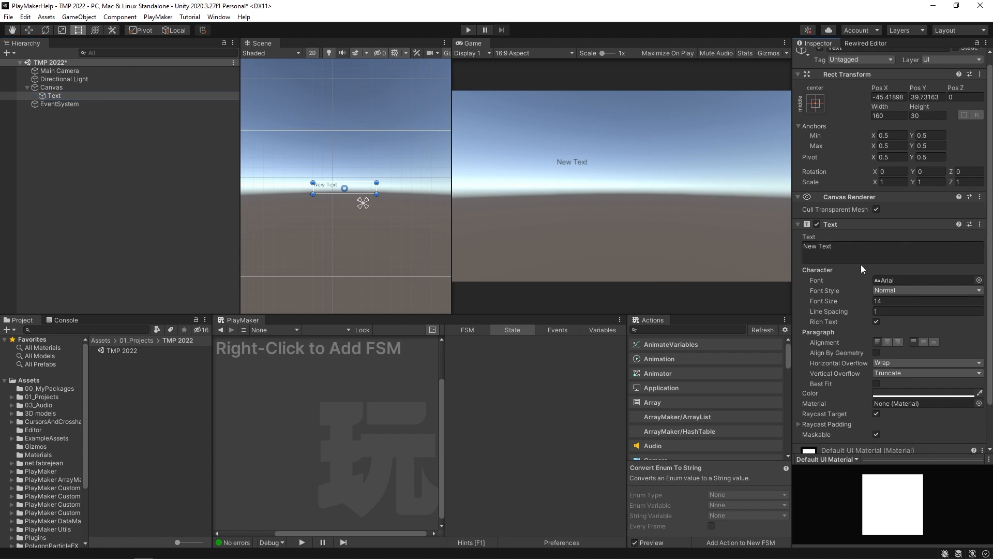
Change the UI Text content from New Text to 'This is my text'
type("This i s")
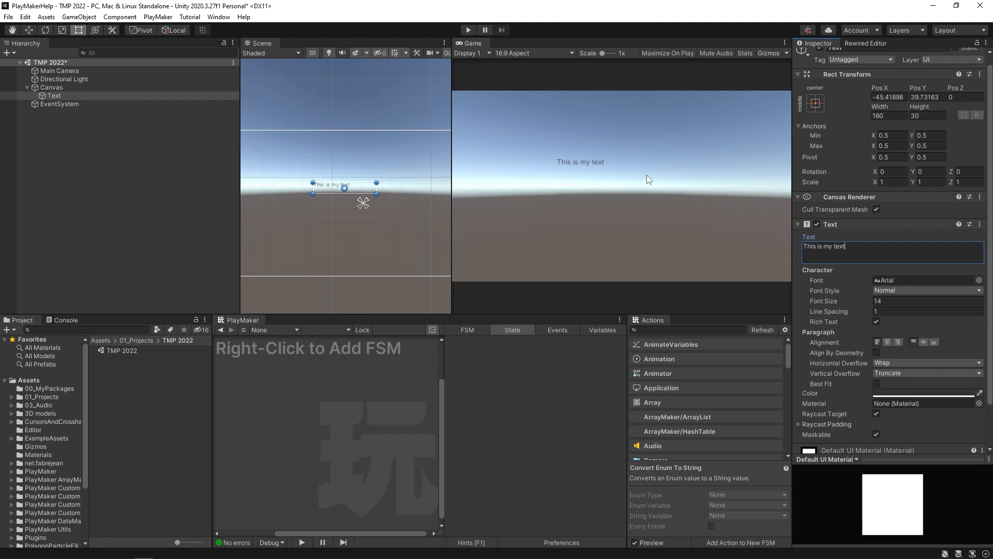
mouse_move(613, 162)
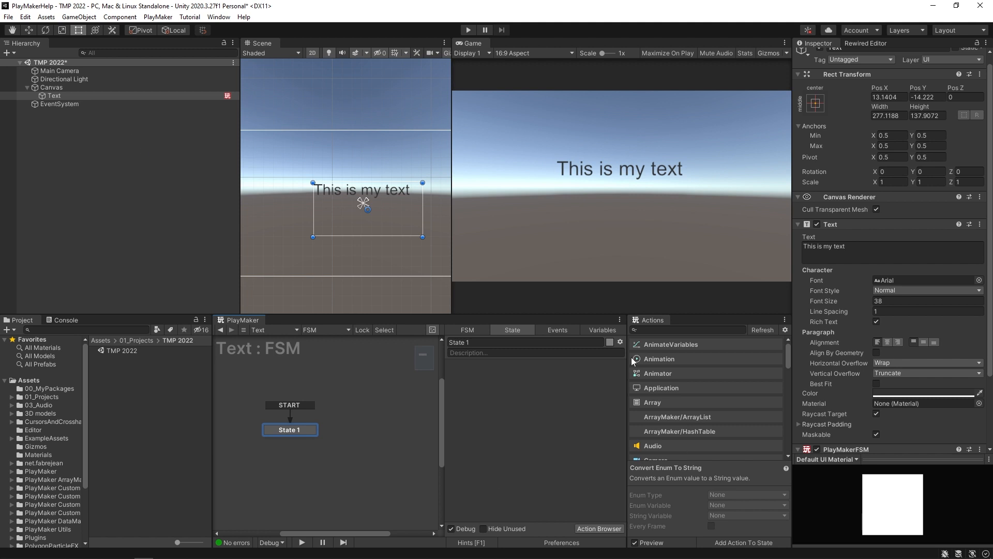
Find the UI Text Set Text action via 'ui text set' and set its text to SOMETHING NEW
type("ui")
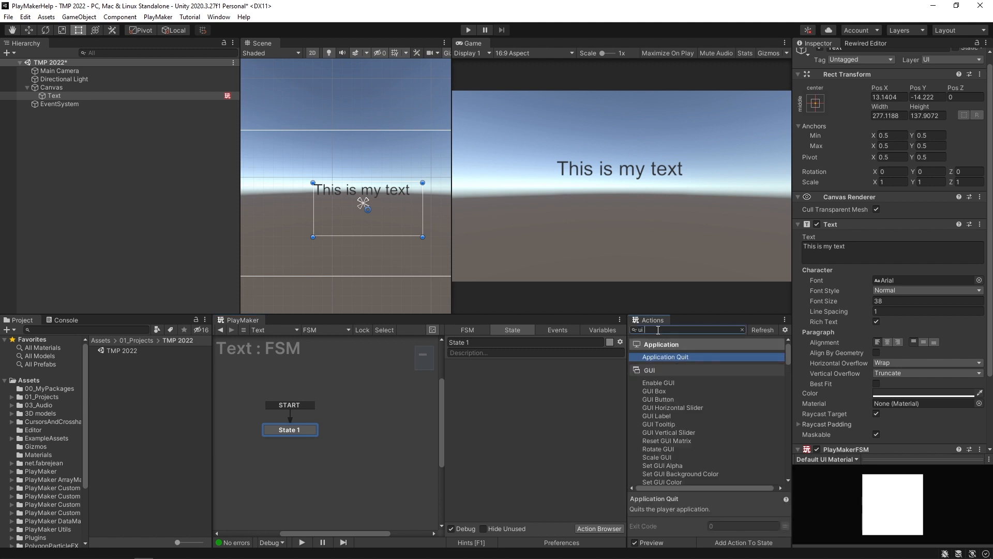
type("ui text set")
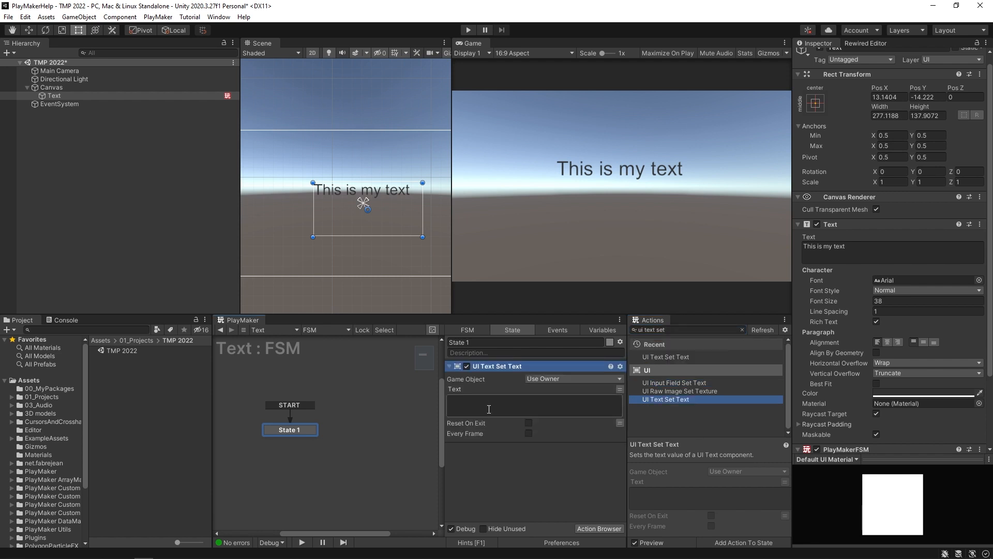
type("SOMETHING NEW")
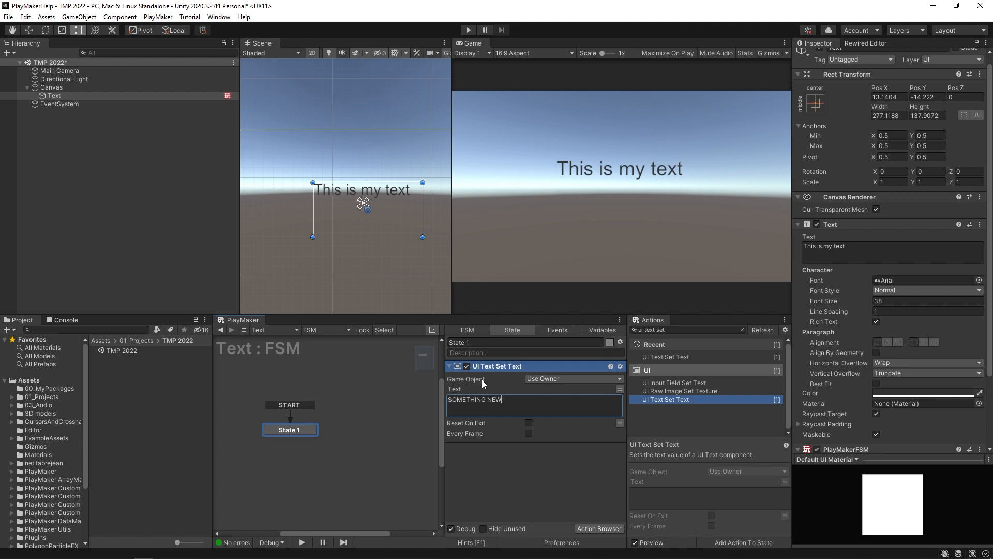
mouse_move(385, 312)
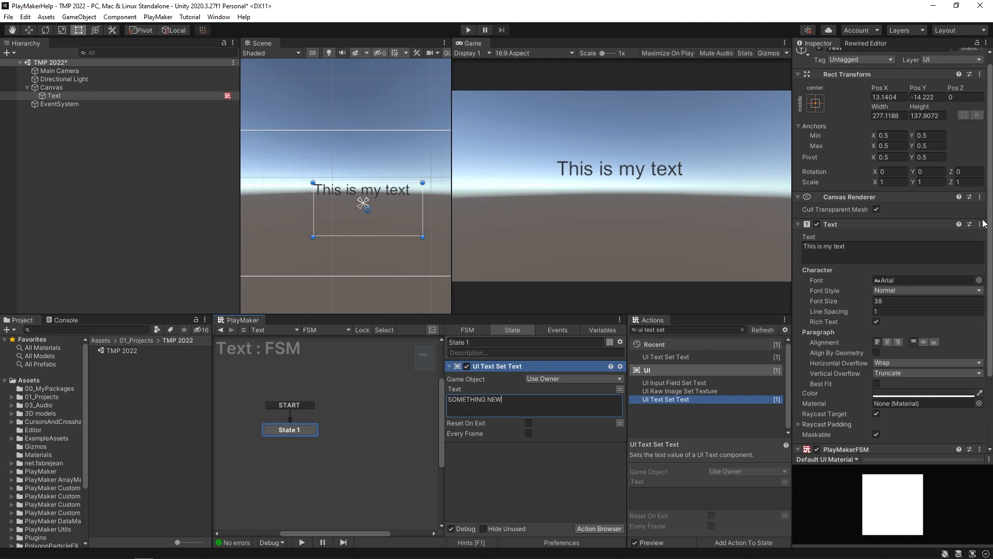
mouse_move(455, 40)
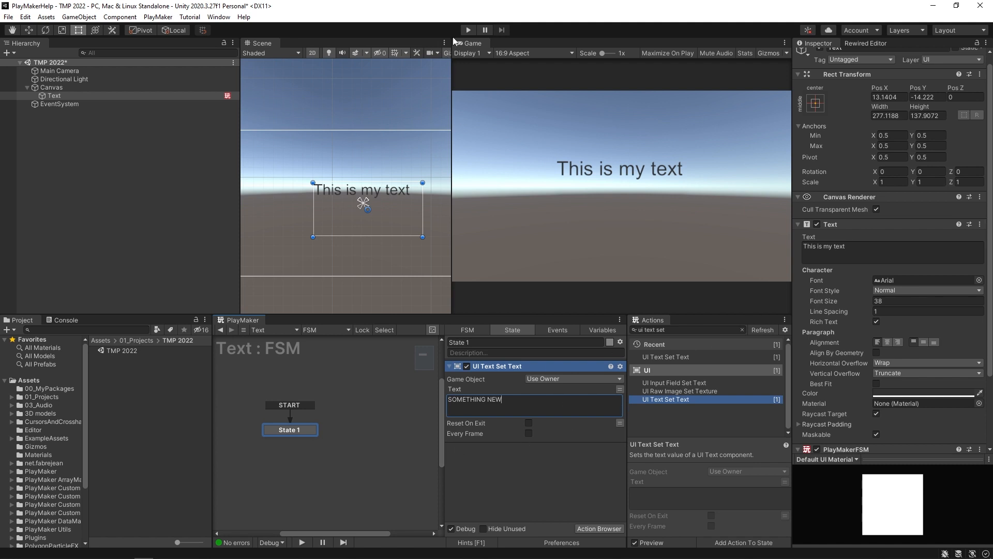
left_click(468, 29)
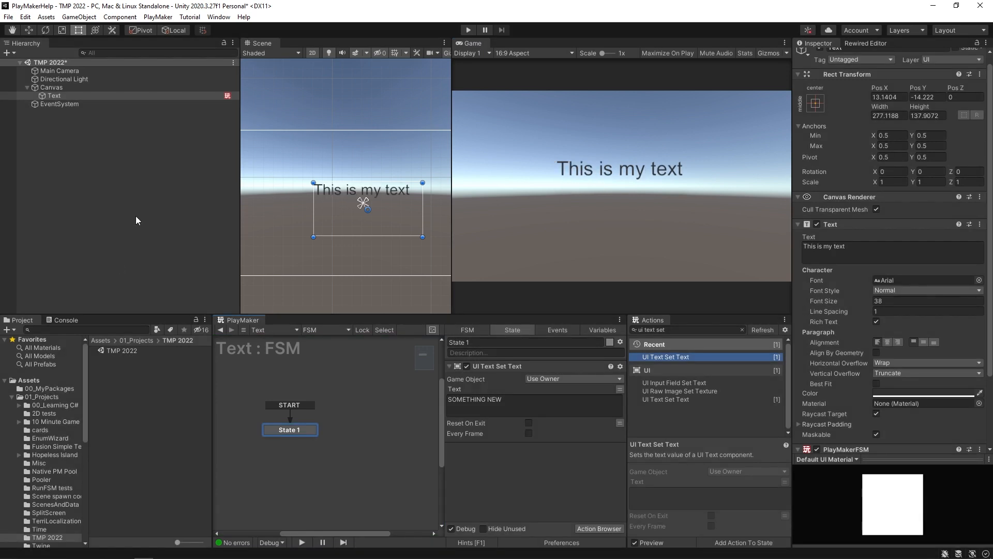
mouse_move(233, 223)
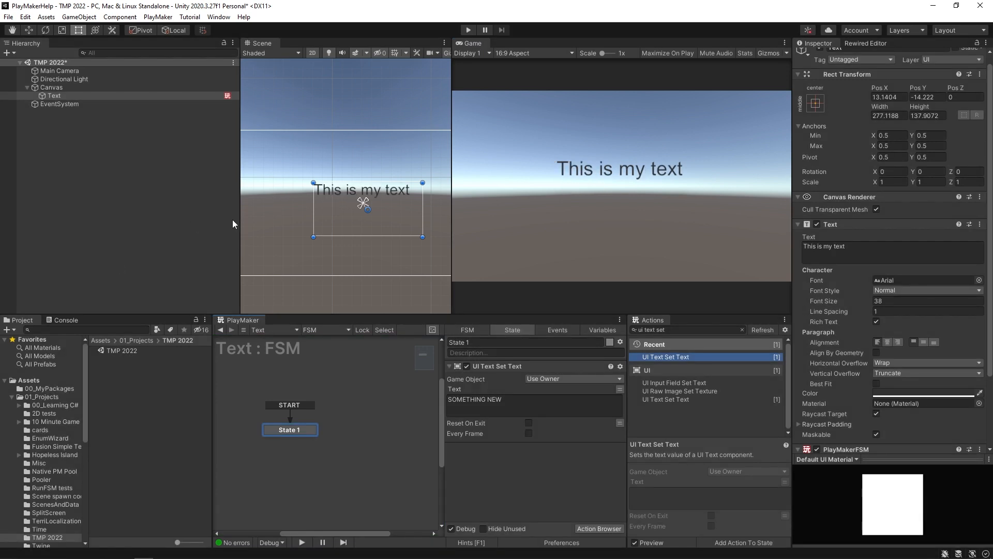
mouse_move(228, 217)
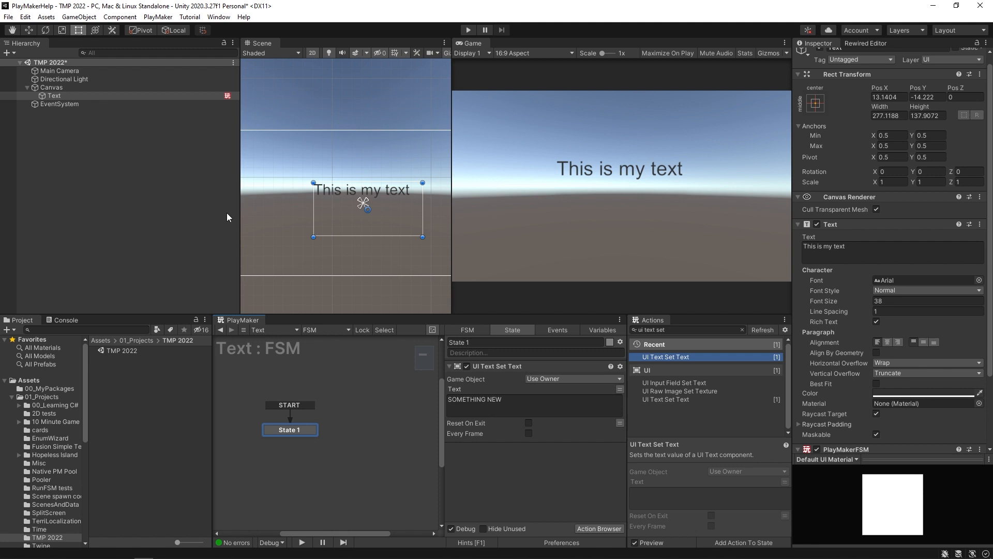
mouse_move(480, 185)
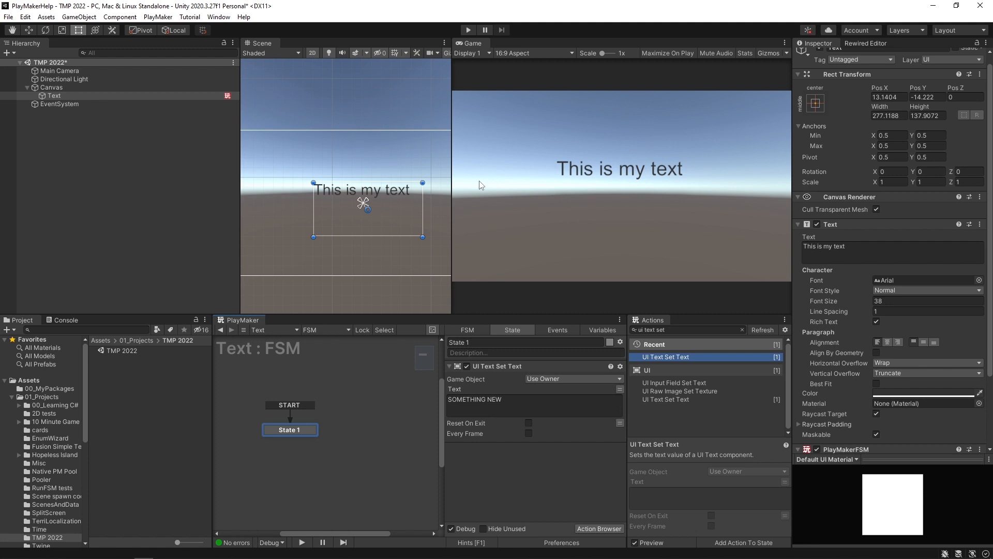
mouse_move(460, 296)
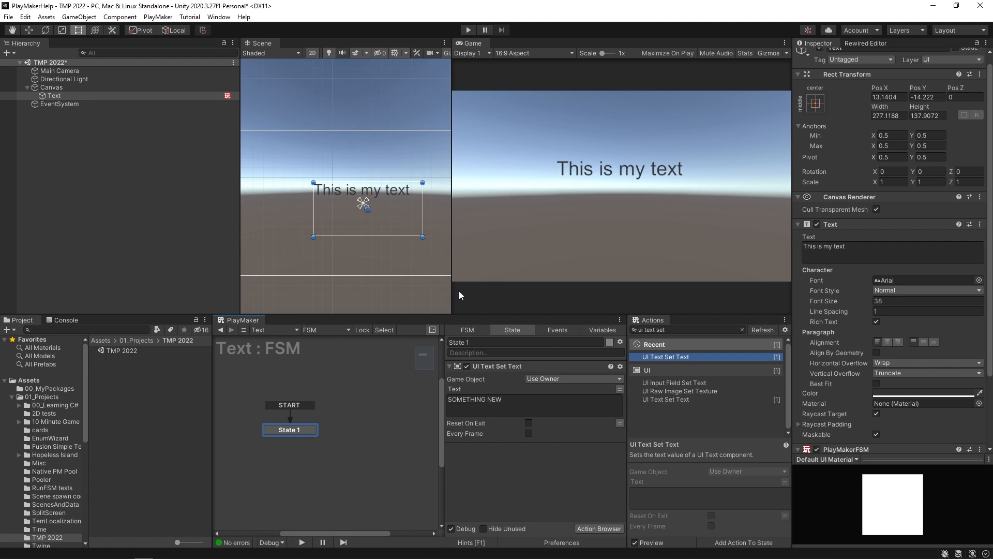
mouse_move(410, 143)
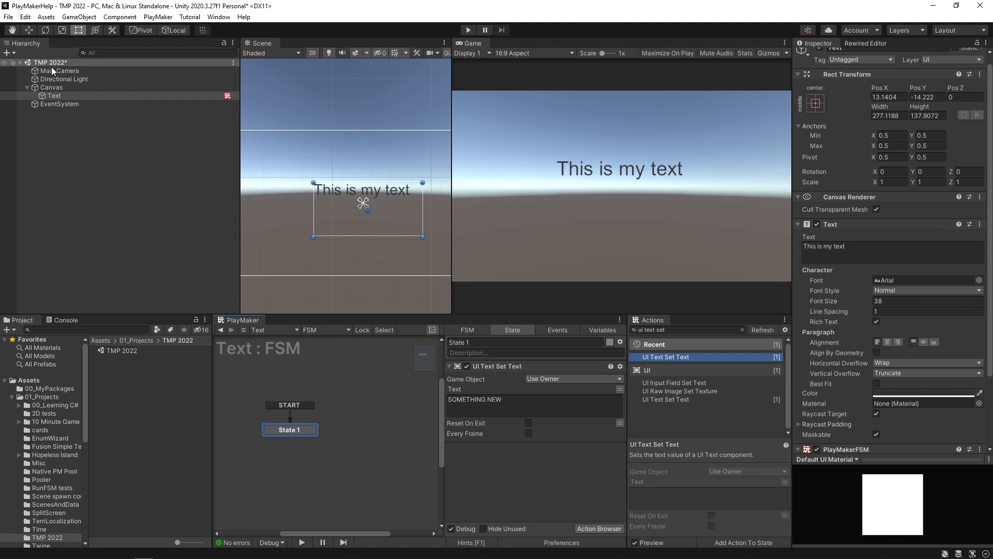
Create a Text - TextMeshPro object under the Canvas and compare it with the original Text
right_click(50, 87)
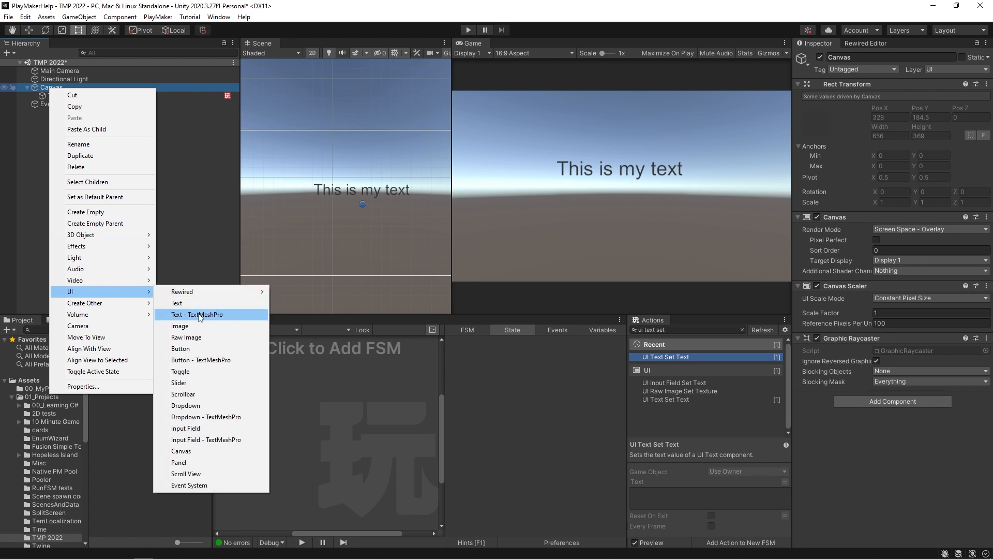
mouse_move(207, 319)
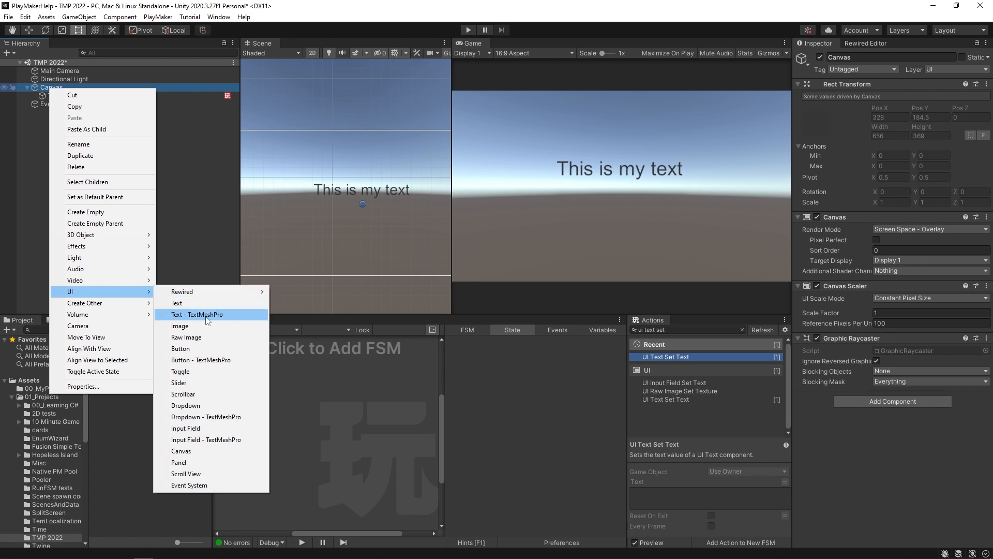
left_click(197, 314)
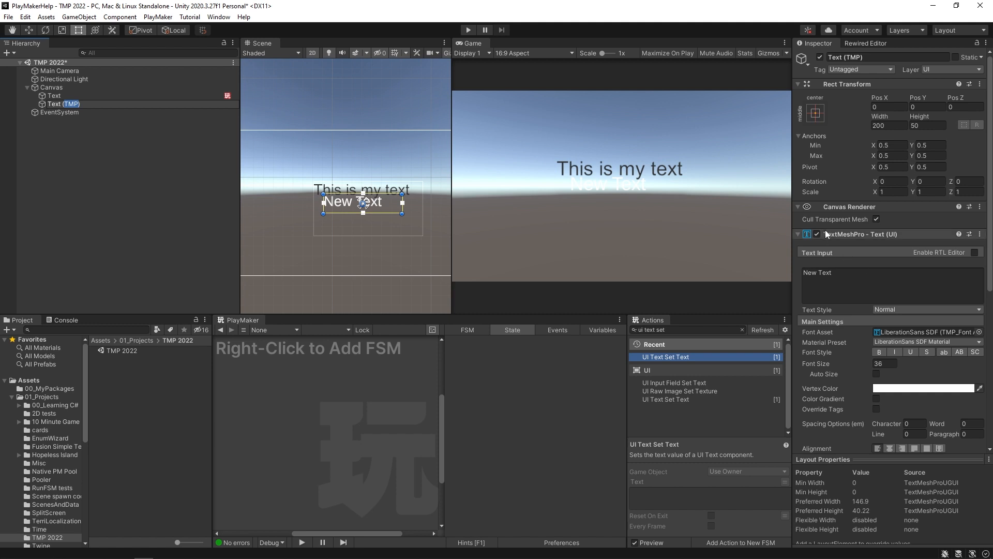
mouse_move(882, 242)
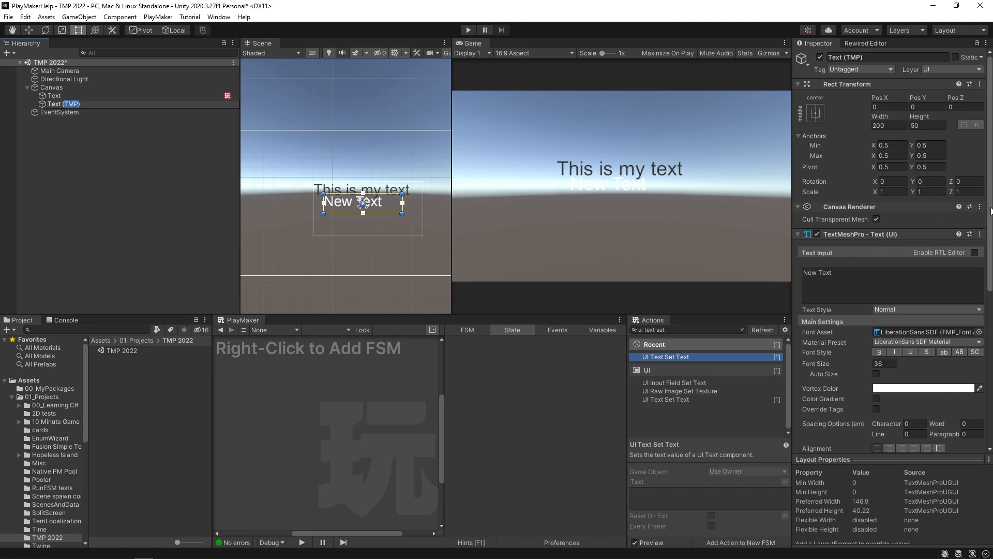
left_click(54, 95)
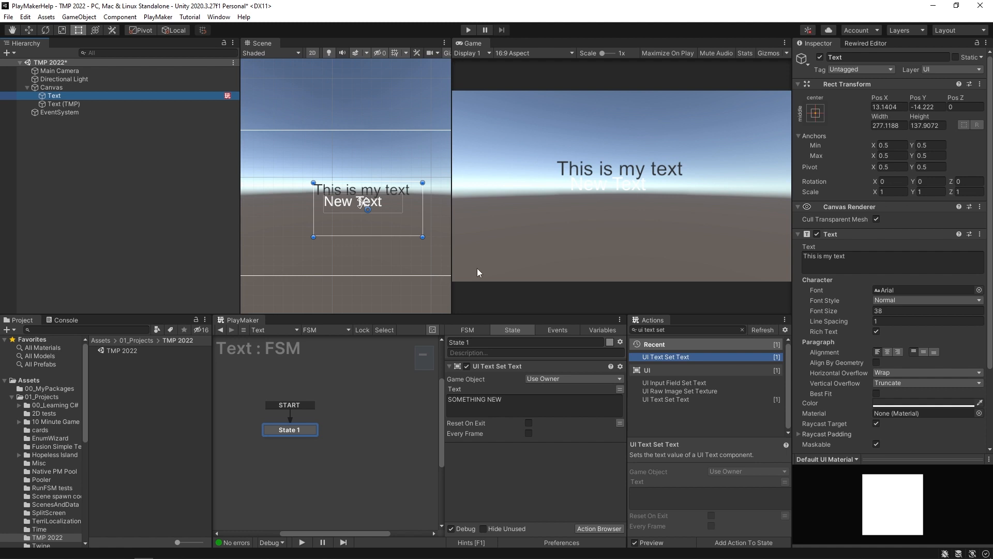
left_click(64, 104)
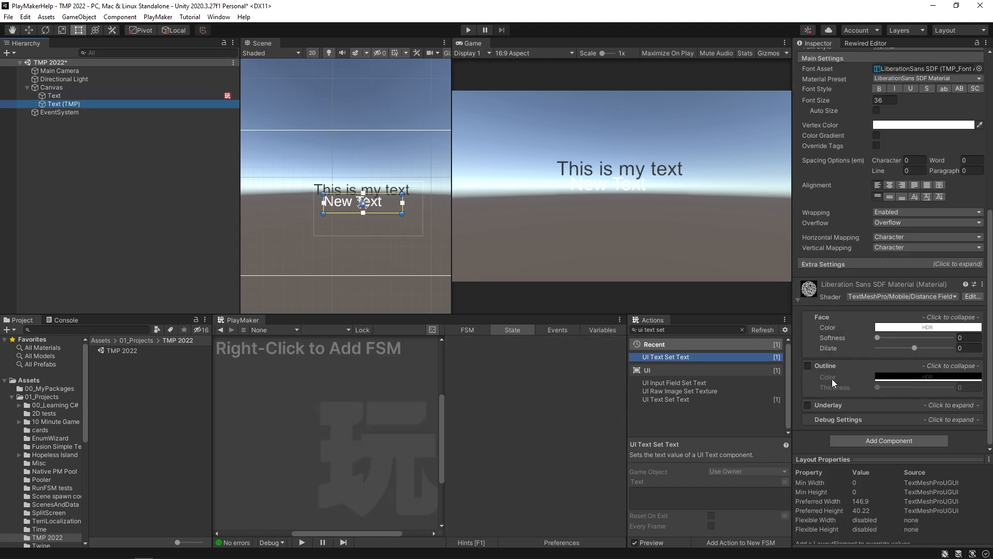
mouse_move(867, 372)
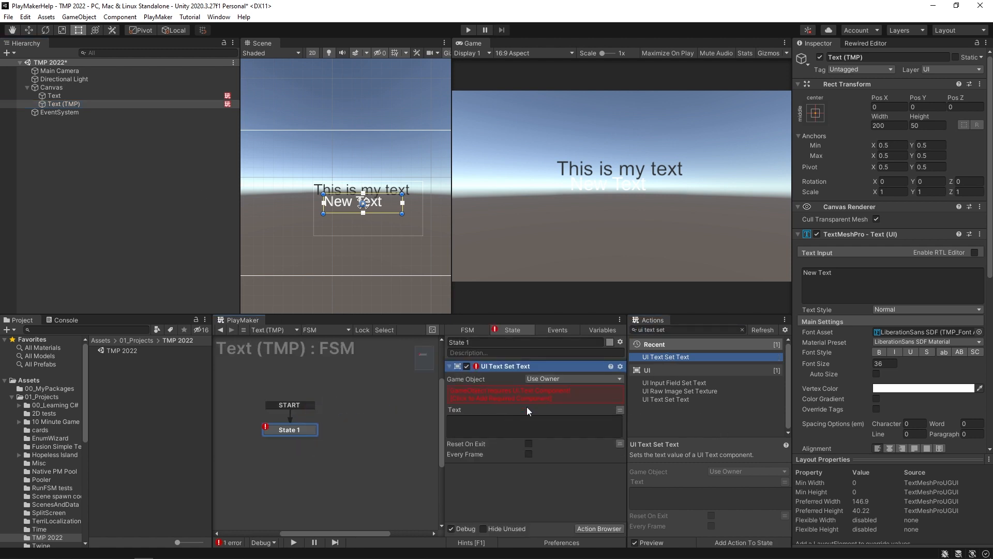
mouse_move(496, 399)
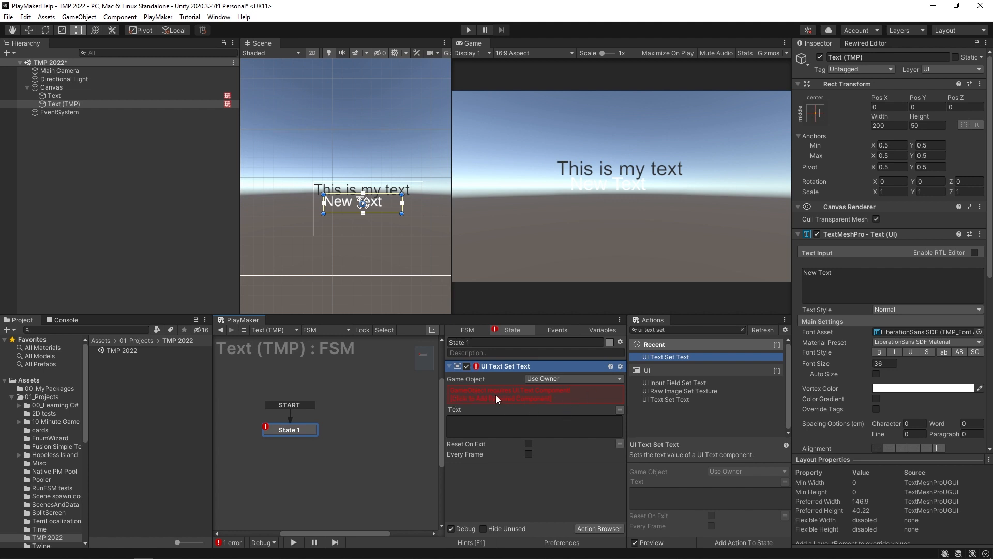
mouse_move(515, 395)
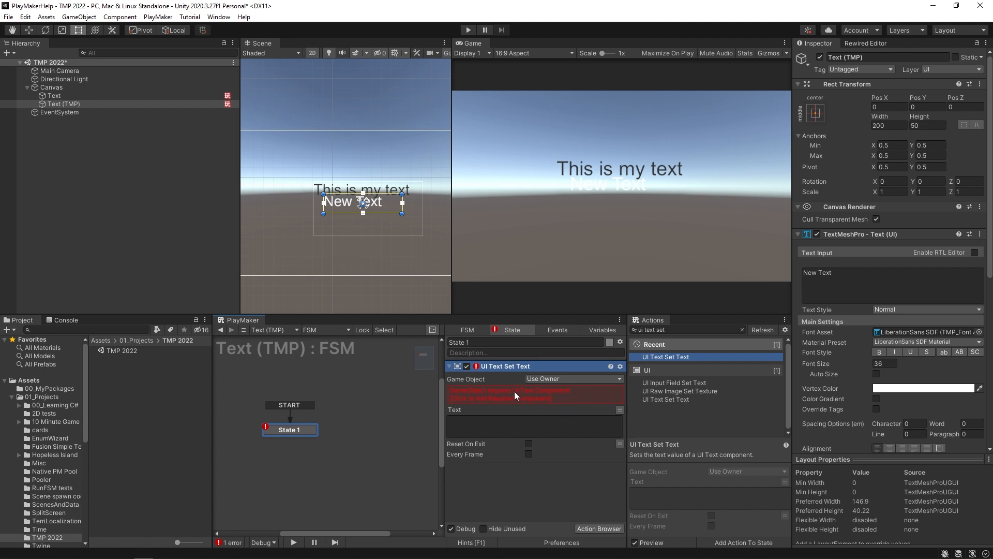
mouse_move(615, 410)
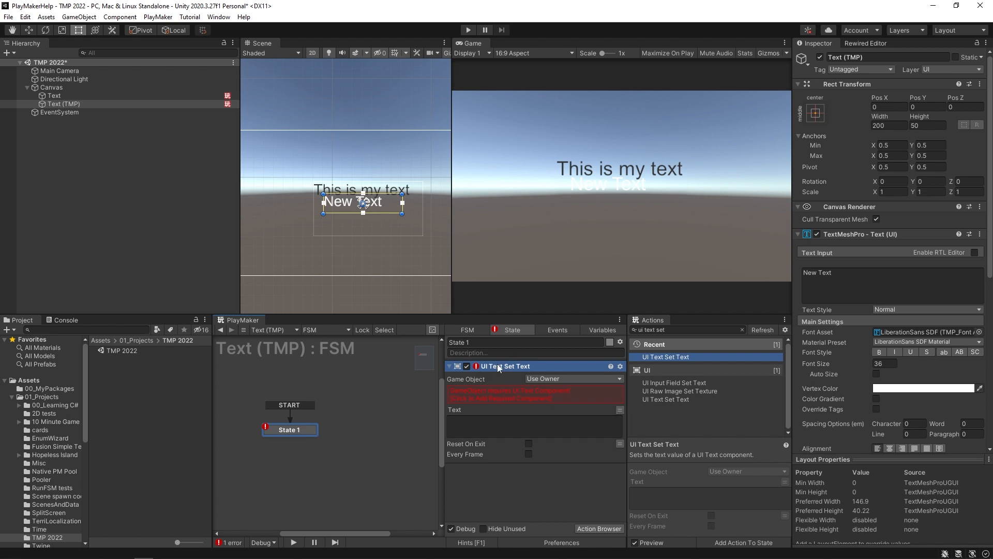
Select Text (TMP) and view its PlayMaker FSM with the UI Text Set Text error
left_click(52, 95)
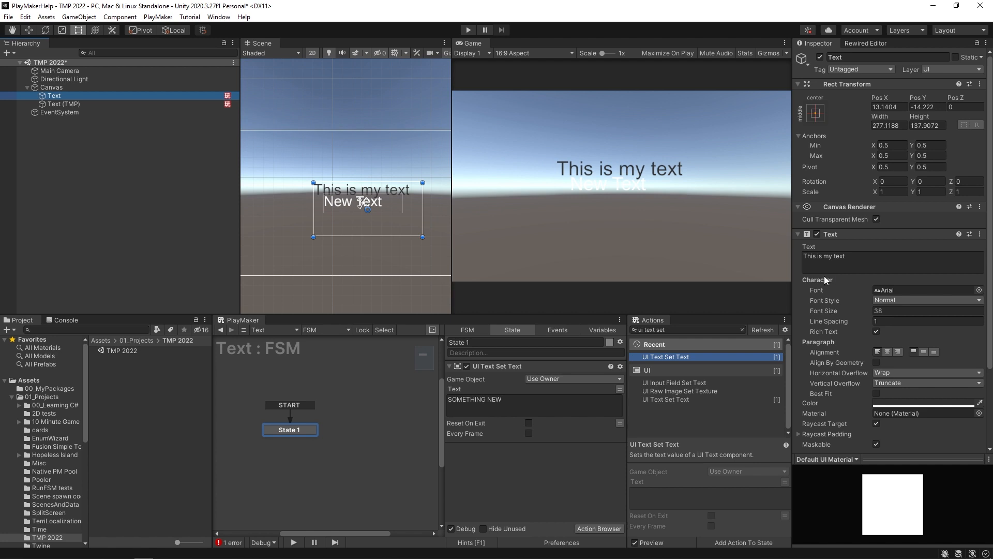
left_click(64, 103)
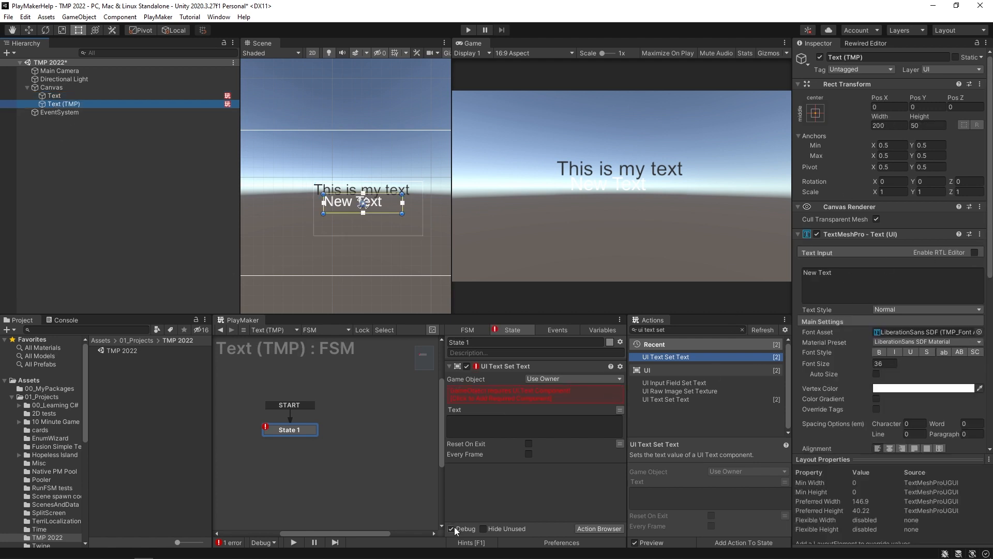
left_click(157, 17)
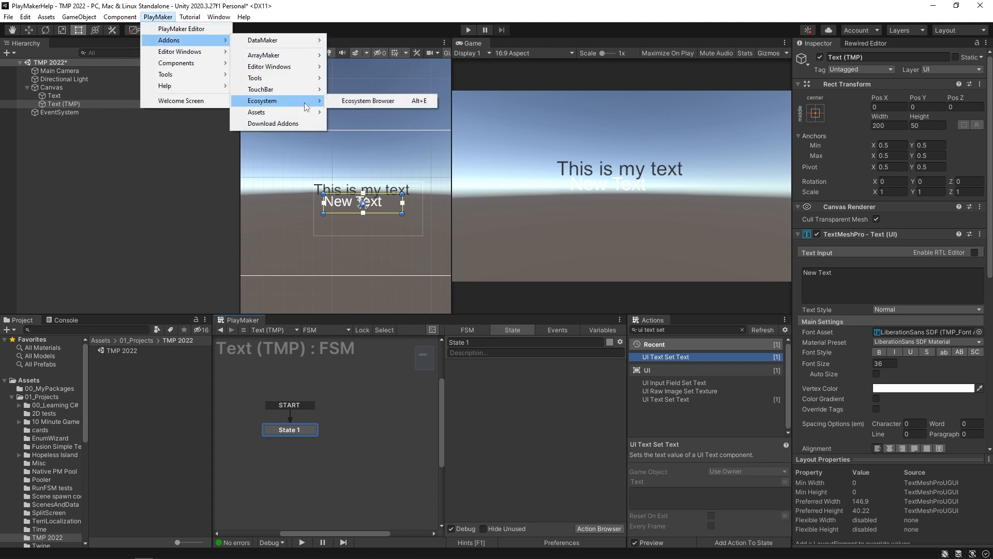
Search the Ecosystem Browser for TMP and get the Text Mesh Pro2022 actions package
left_click(368, 102)
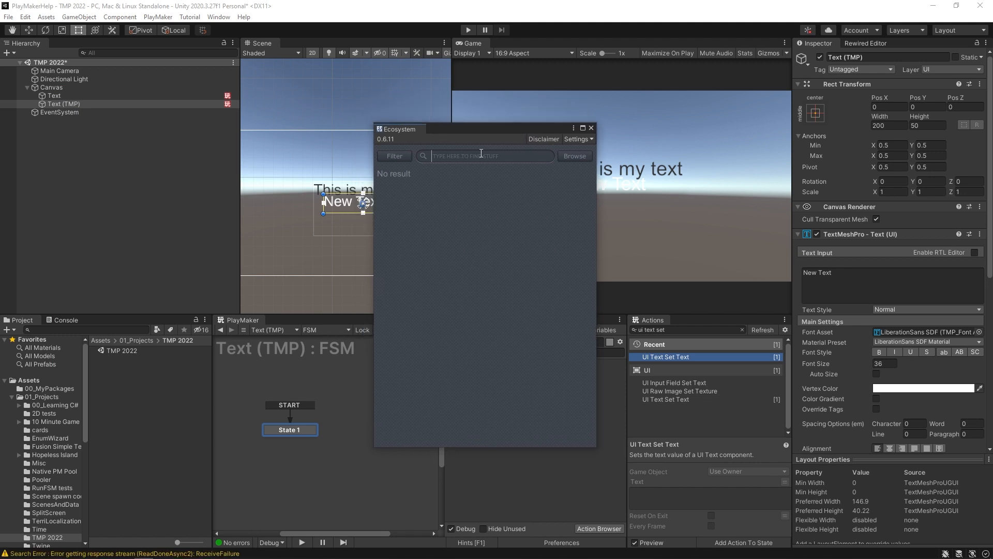
type("TMP")
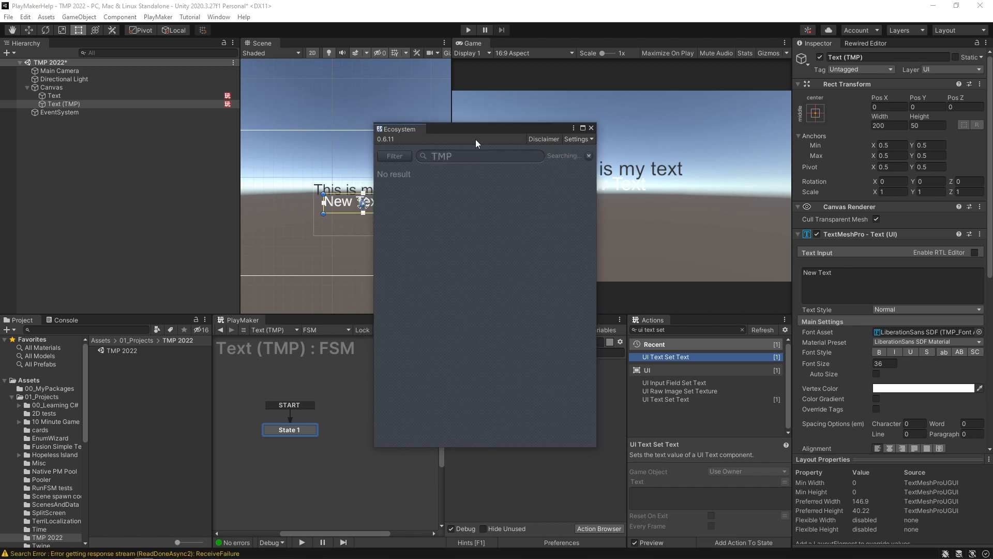
left_click(575, 156)
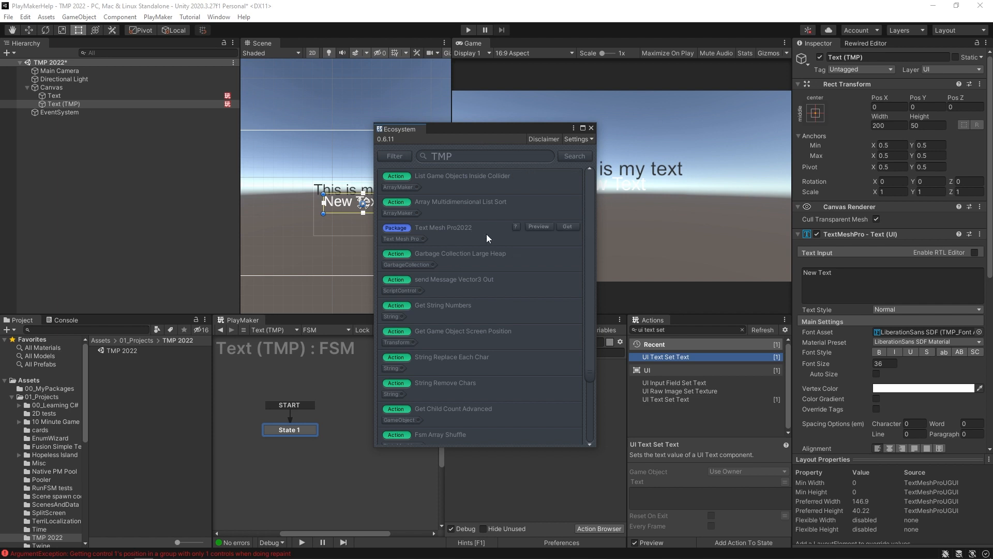
mouse_move(459, 234)
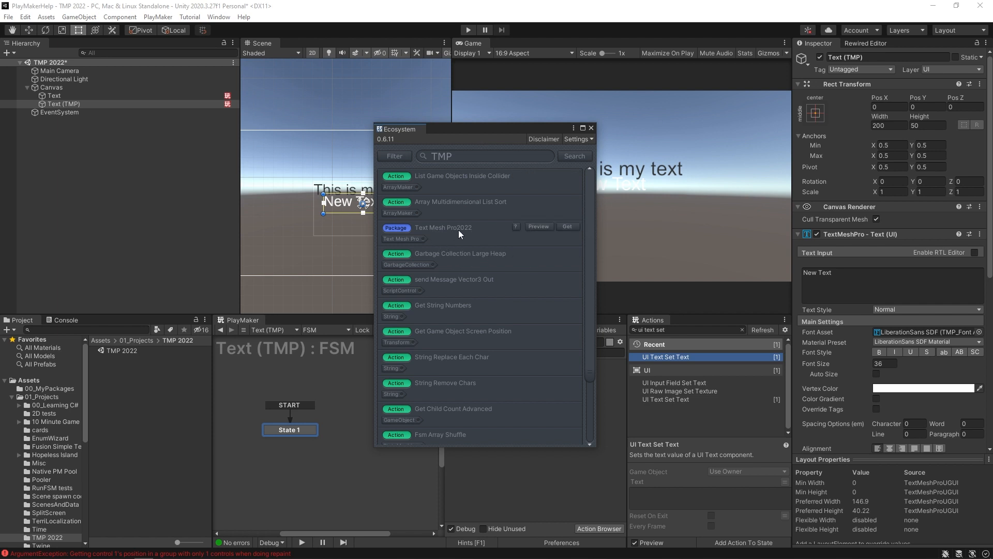
mouse_move(467, 240)
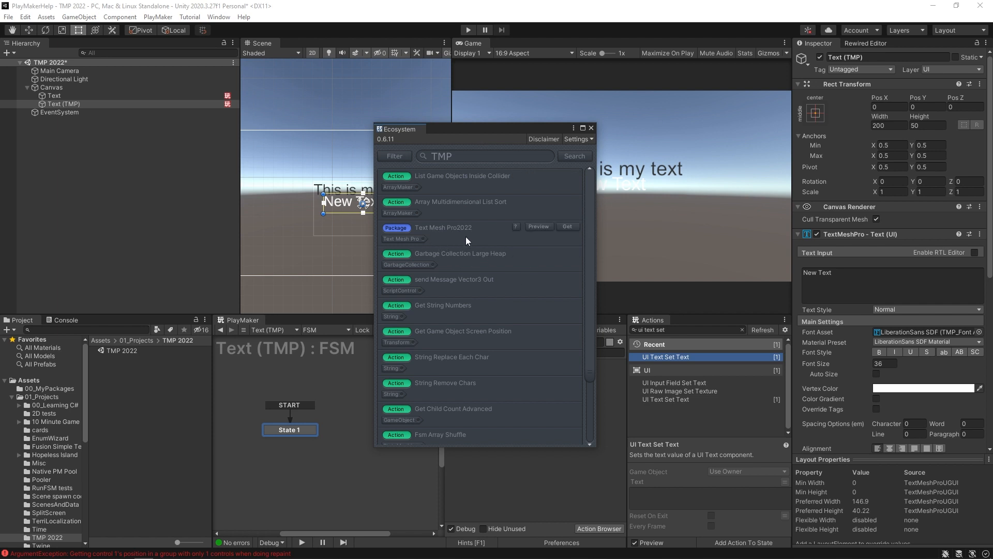
mouse_move(588, 224)
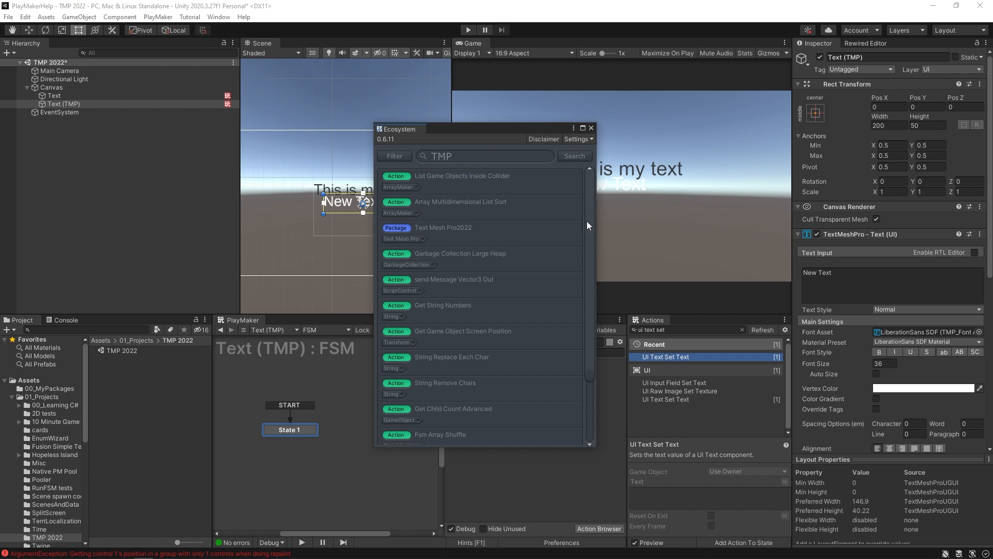
mouse_move(418, 233)
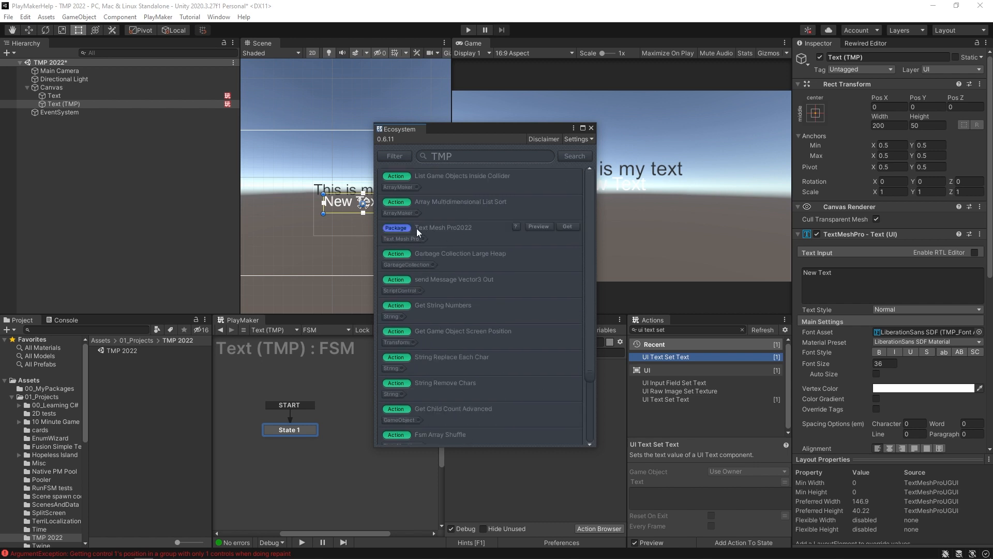
mouse_move(538, 265)
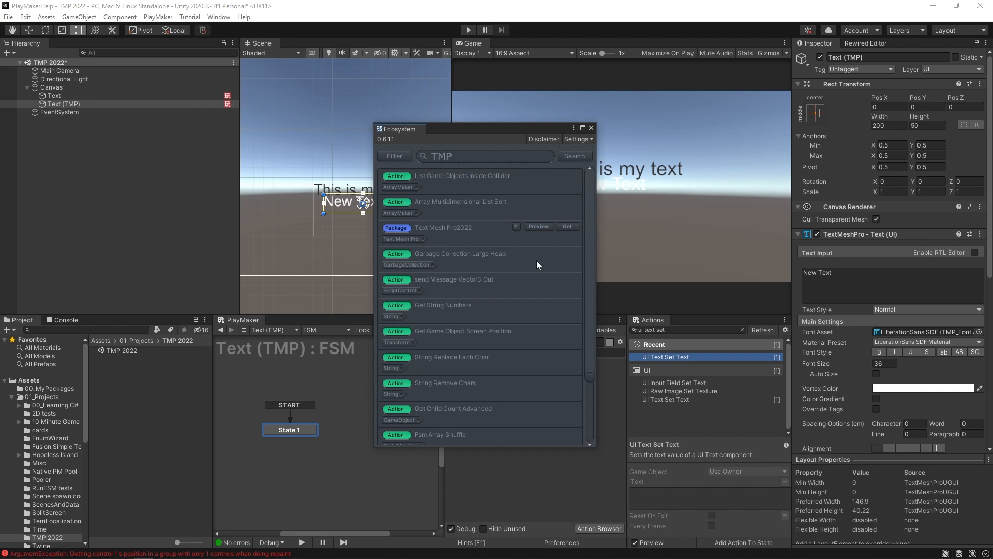
mouse_move(470, 229)
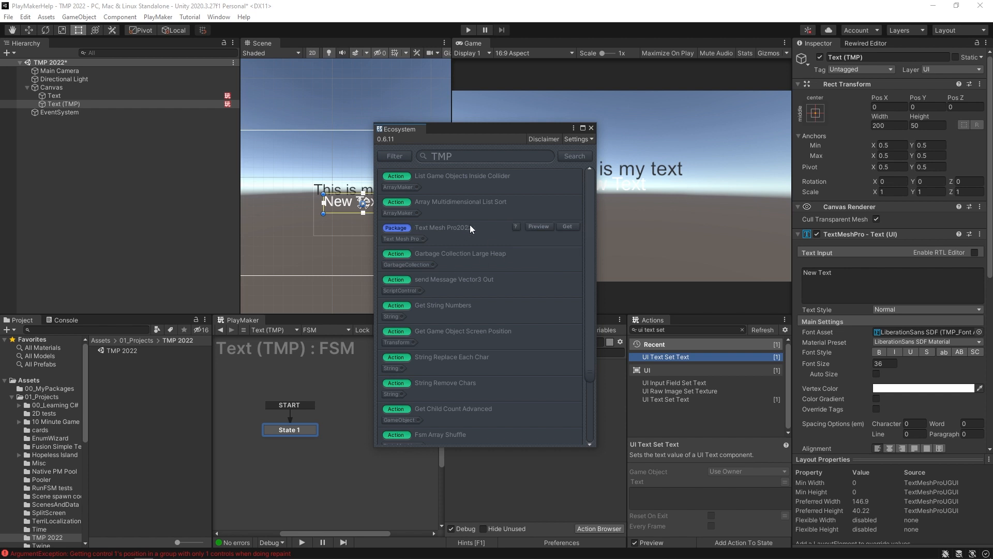
mouse_move(460, 229)
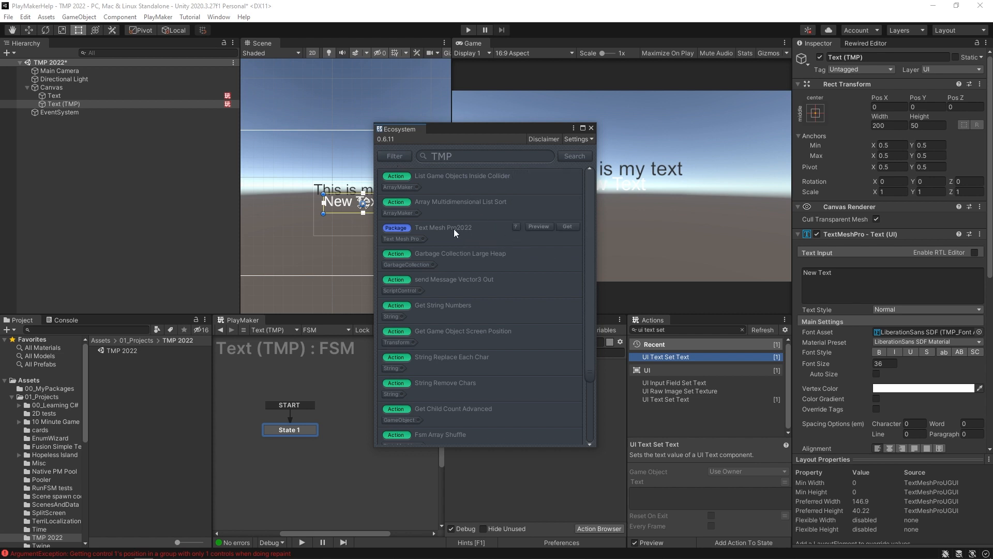
mouse_move(863, 250)
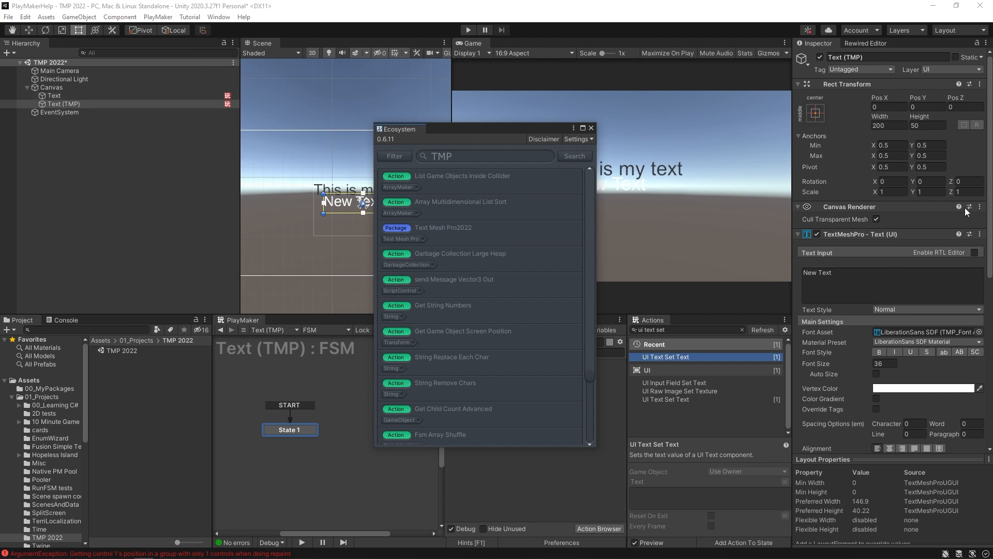
right_click(51, 87)
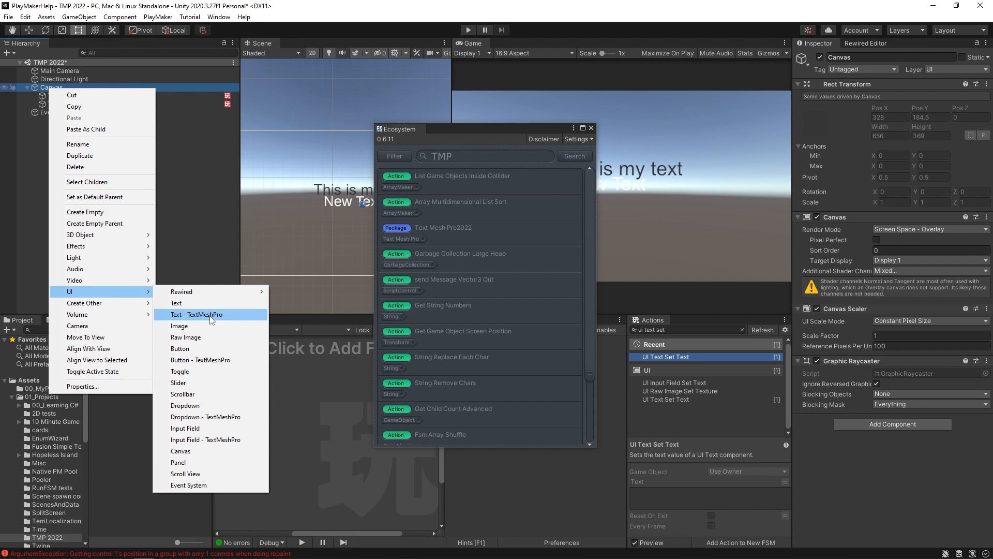
mouse_move(461, 234)
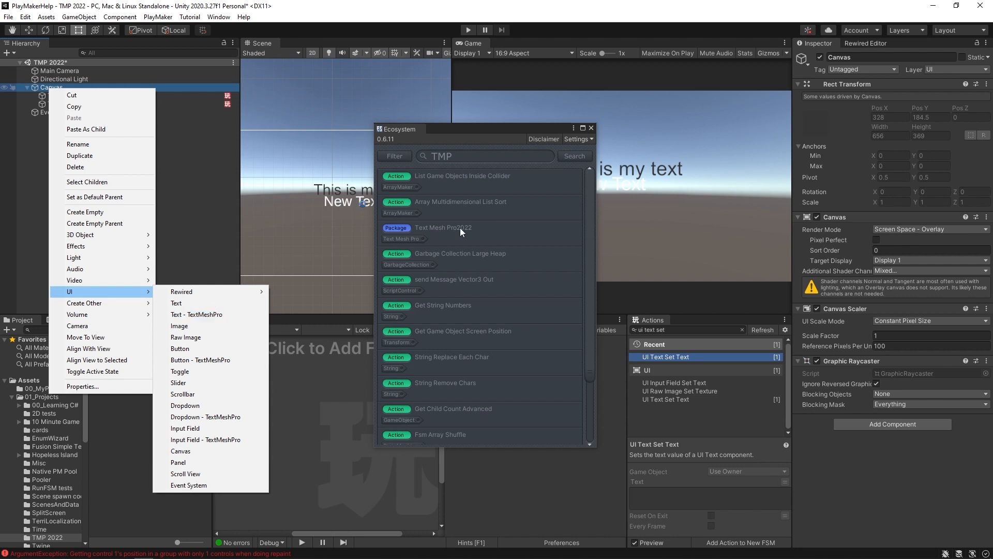
left_click(196, 315)
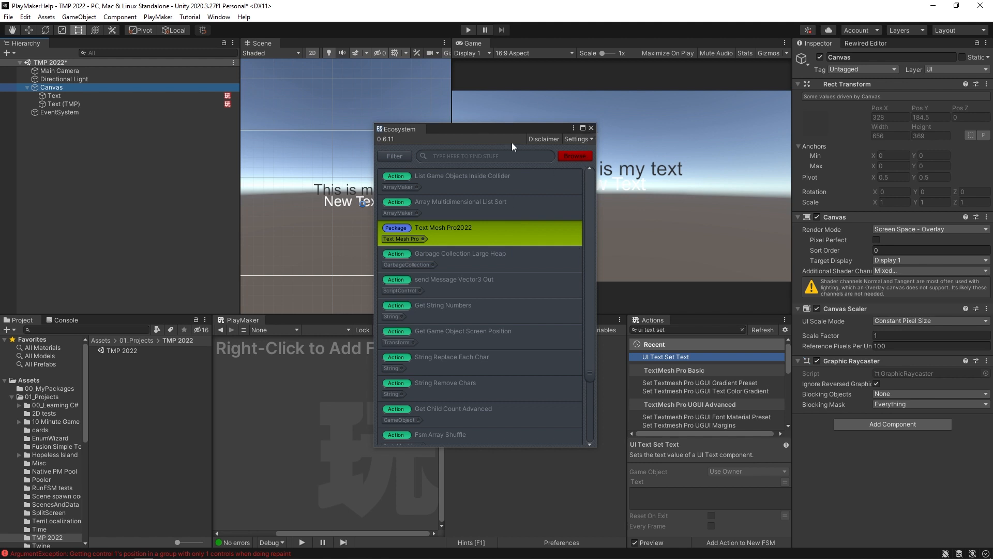
Search the Ecosystem Browser for 'text mesh pro' to list Text Mesh Pro2022 and Textmesh Pro
type("text mesh pro")
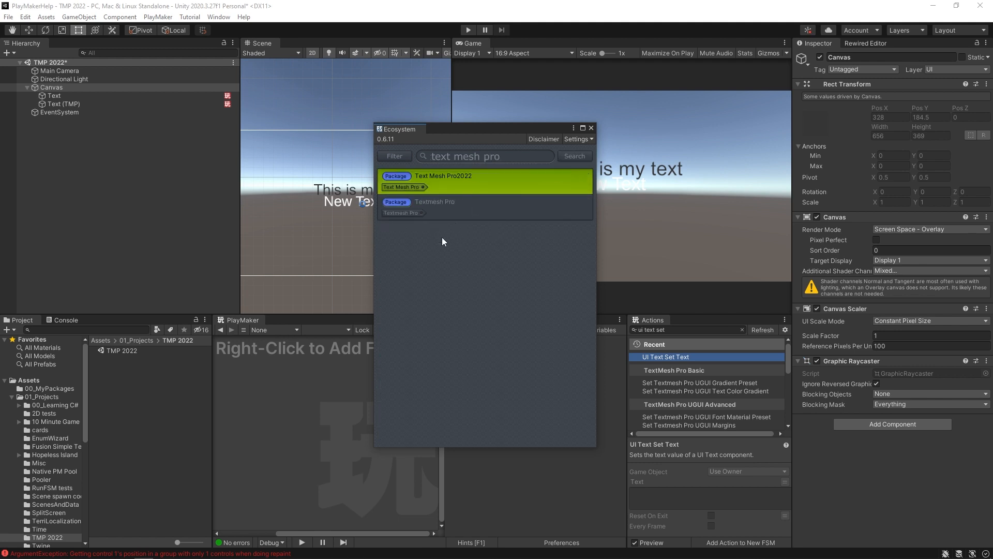
mouse_move(445, 209)
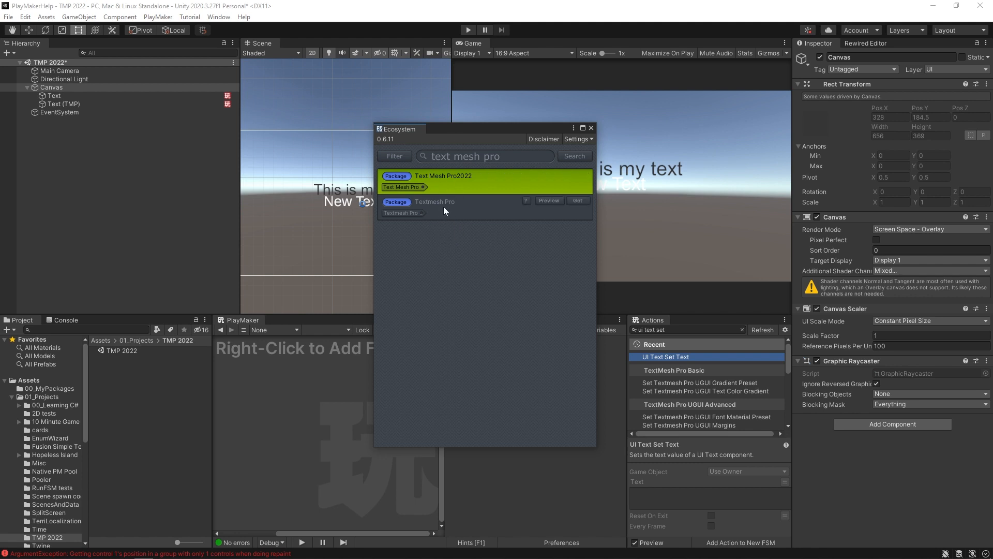
mouse_move(440, 207)
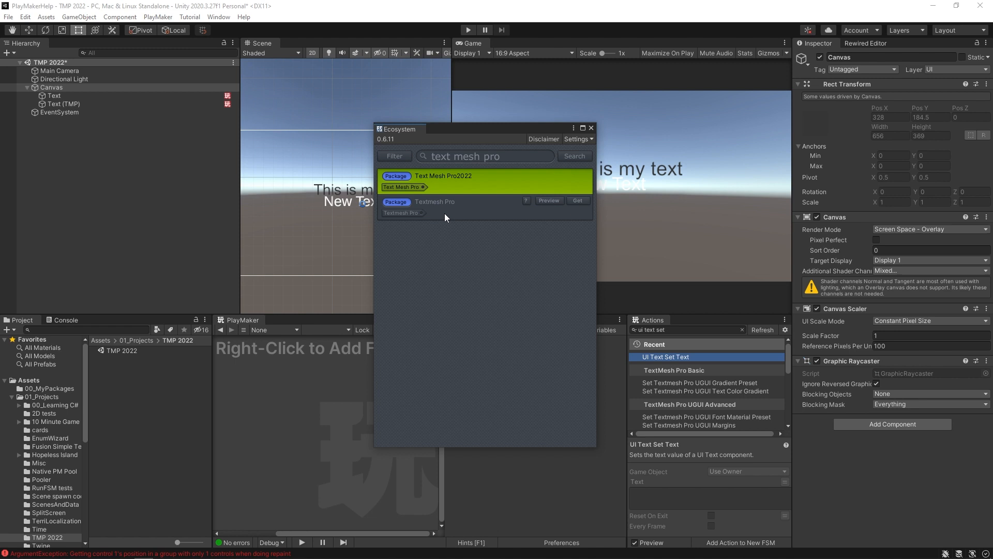
mouse_move(437, 210)
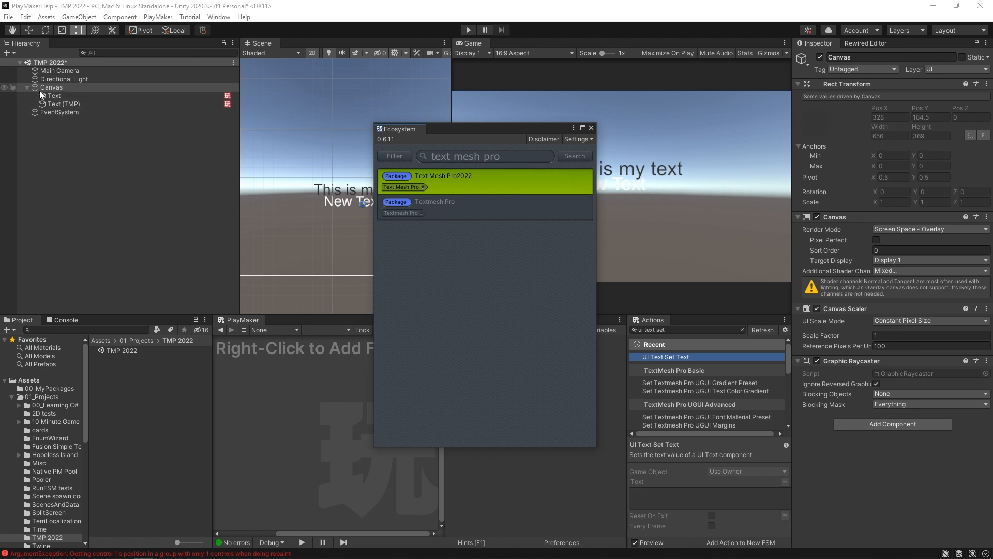
Create an empty GameObject under the Canvas with a TextMeshPro Text component
left_click(86, 211)
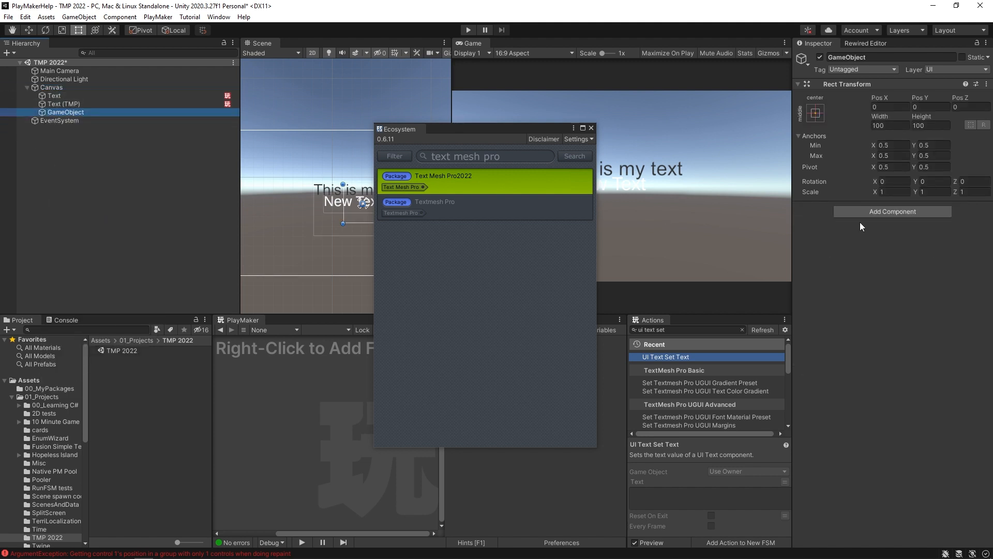
left_click(892, 211)
type("text mesh")
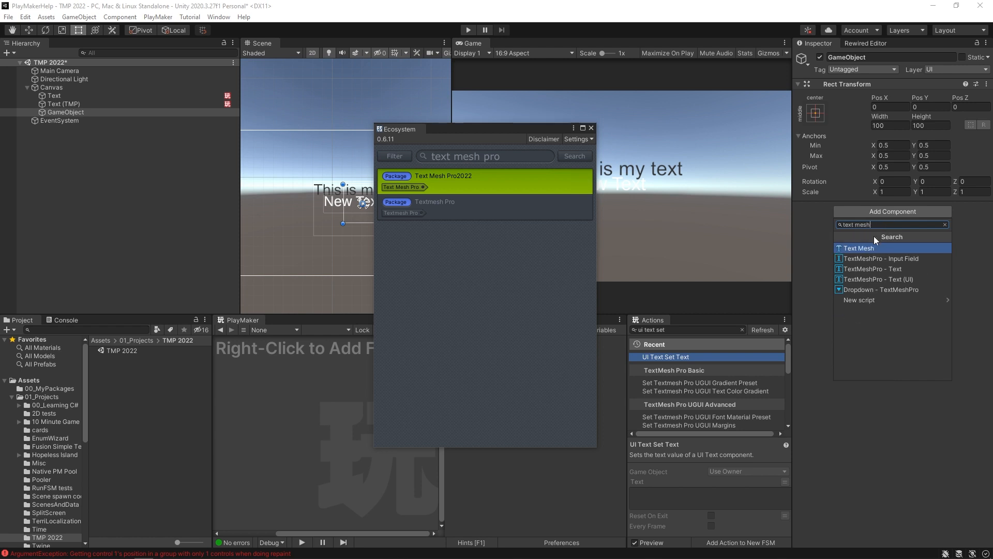
left_click(874, 269)
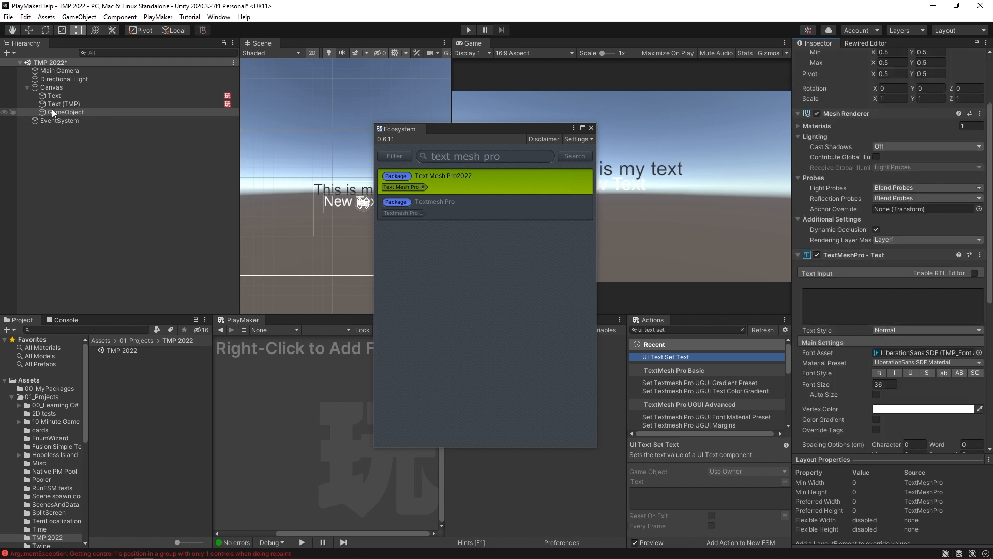
Compare the GameObject with Text (TMP), remove the GameObject and close the Ecosystem browser
left_click(63, 103)
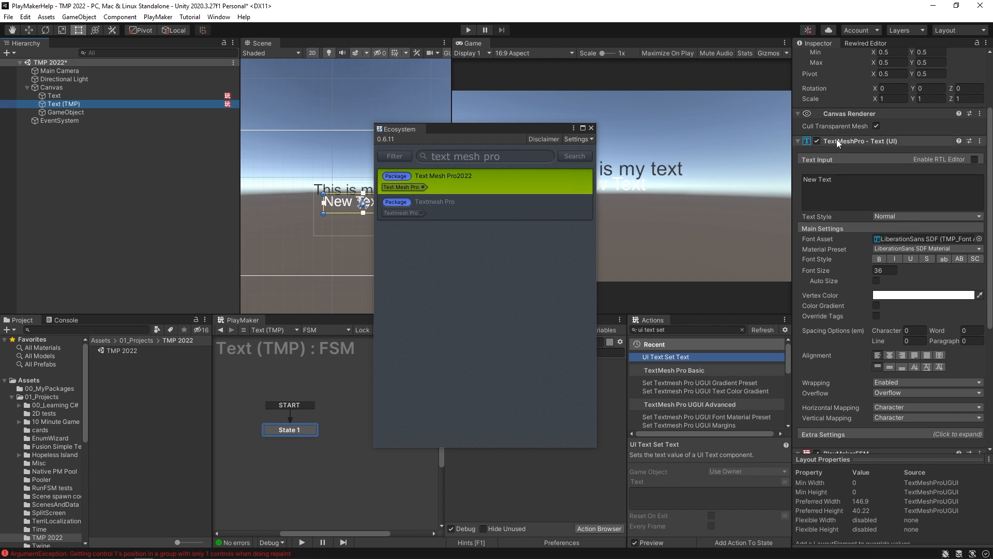
mouse_move(350, 170)
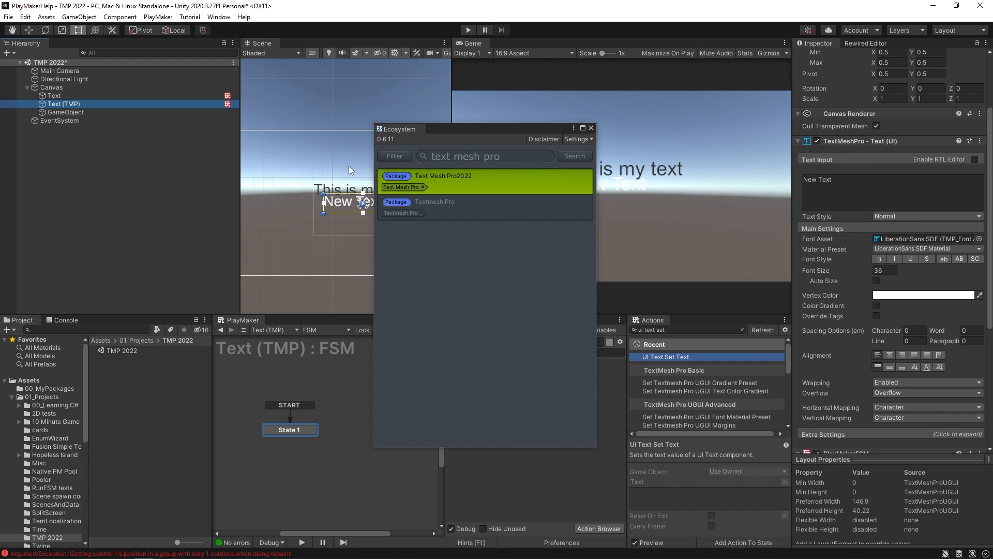
left_click(65, 111)
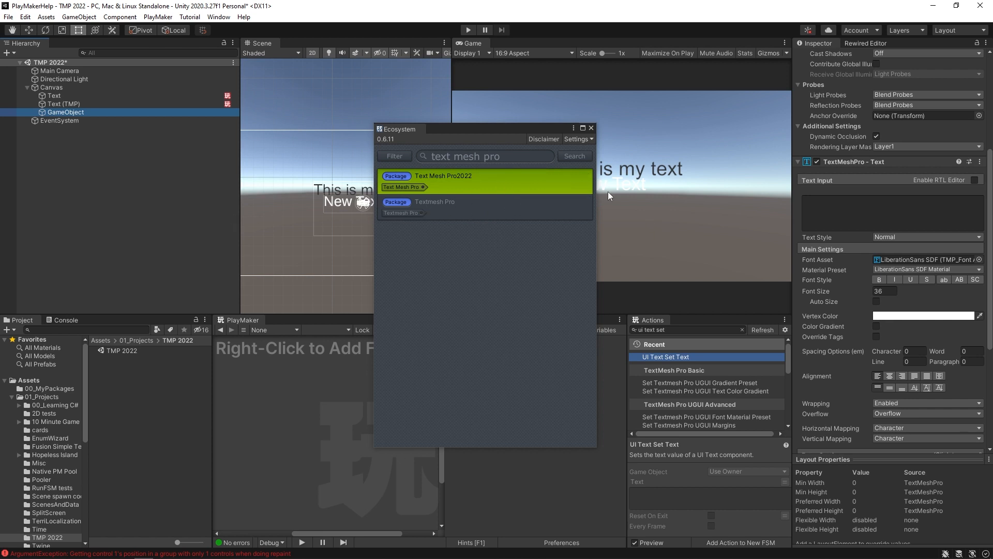
left_click(63, 104)
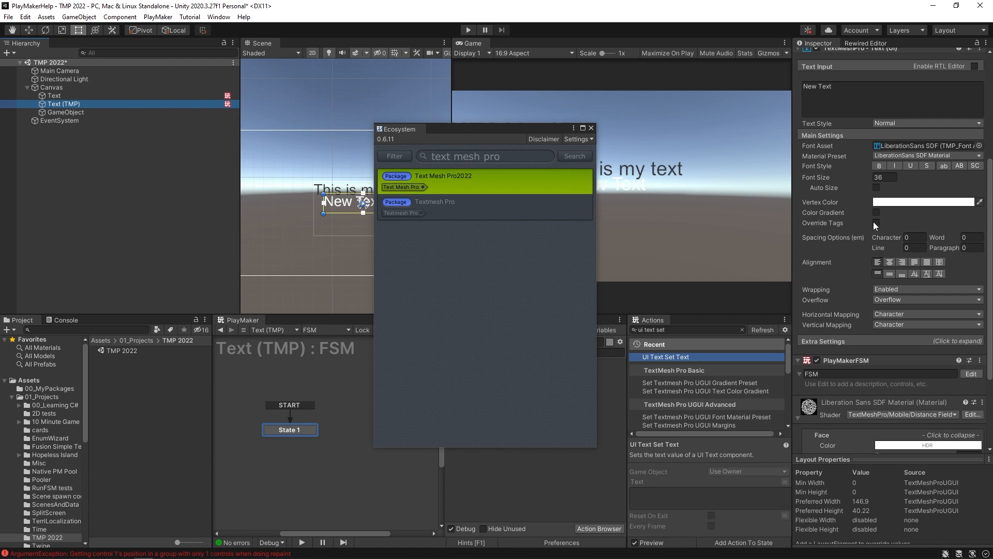
left_click(63, 104)
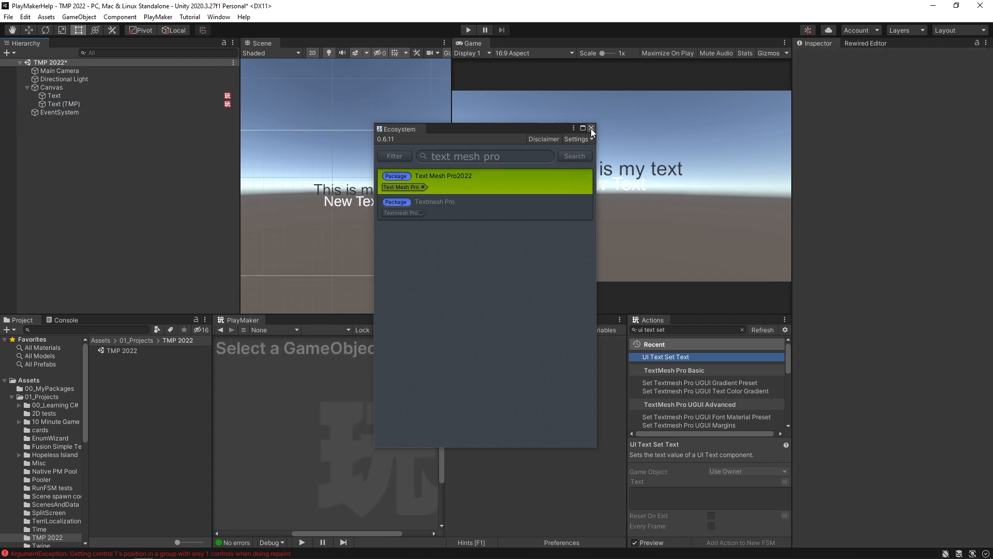
left_click(591, 129)
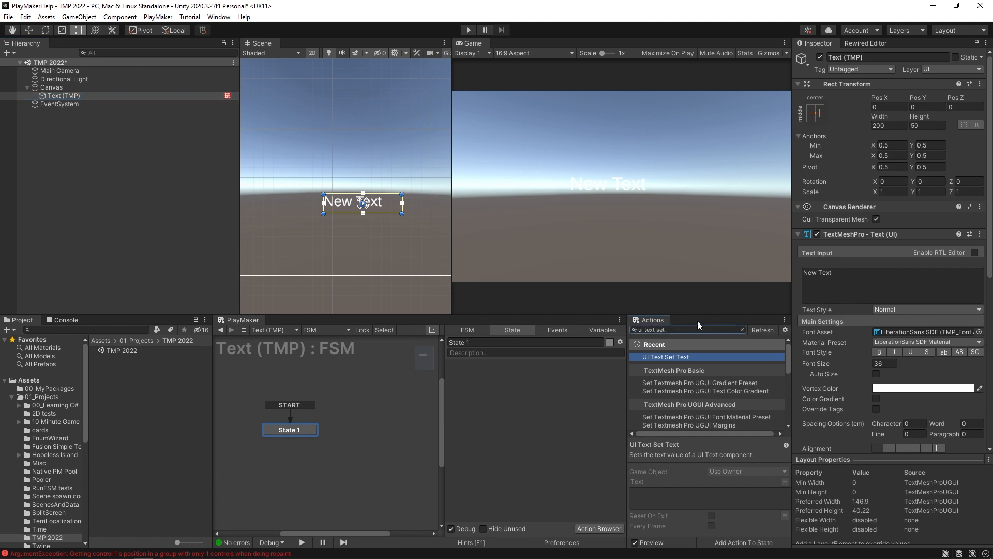
Search the Actions browser for 'text mesh pro set' to list the TextMesh Pro UGUI categories
type("text mesh pro")
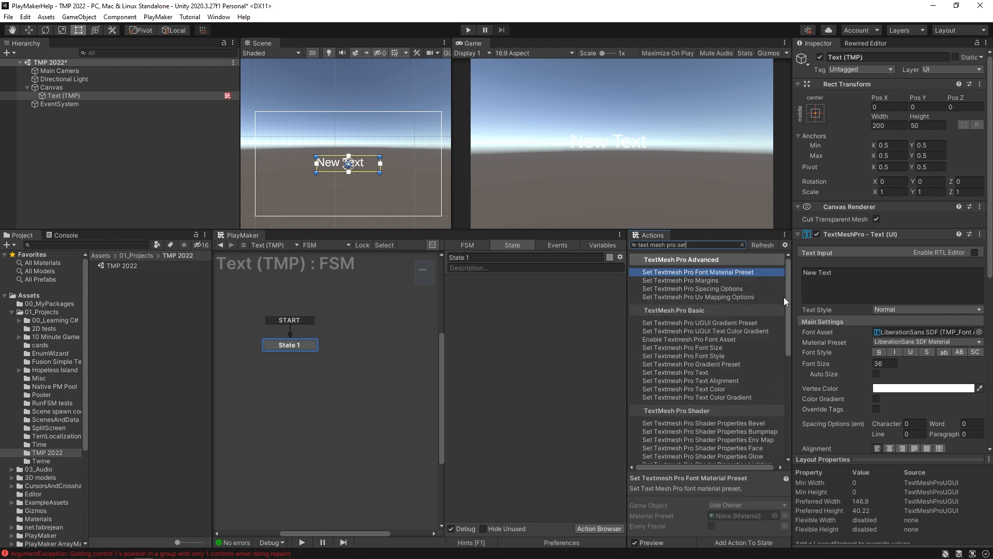
scroll("down", 3)
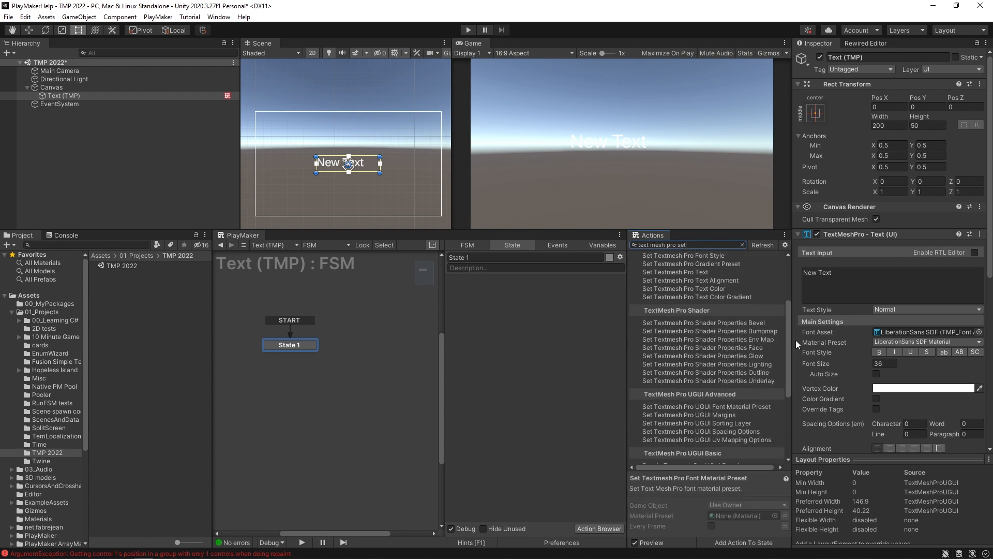
scroll("down", 3)
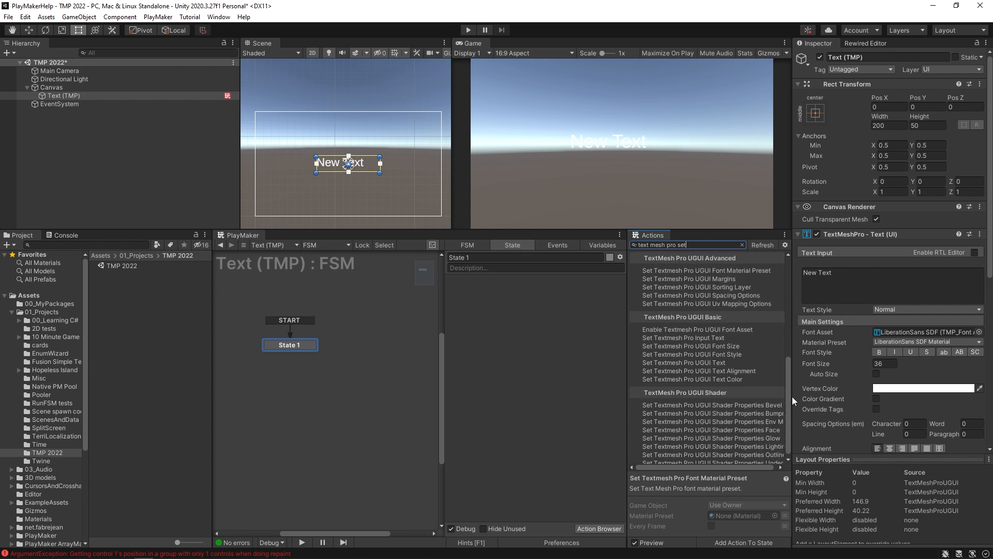
mouse_move(668, 363)
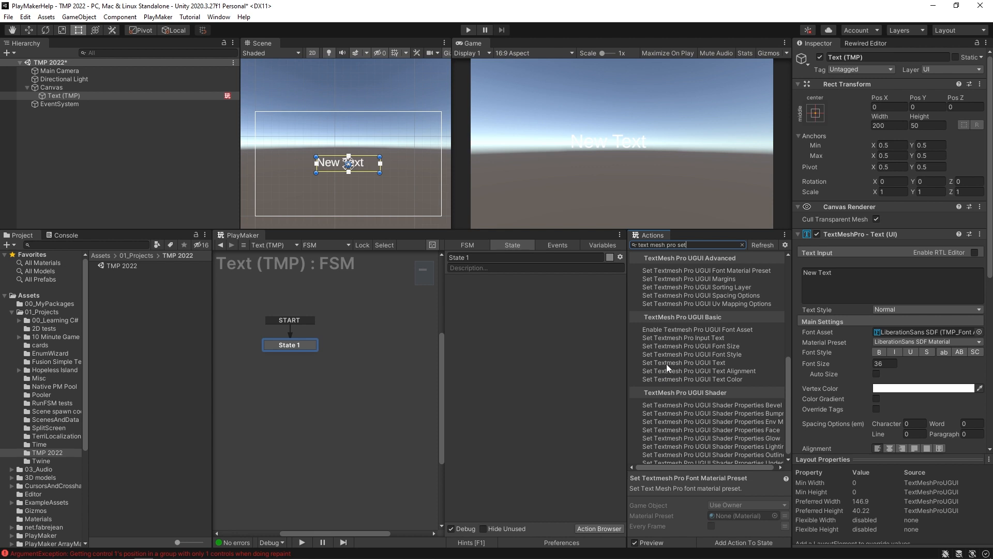
Add the Set Textmesh Pro UGUI Text action to State 1 of the Text (TMP) FSM
left_click(684, 362)
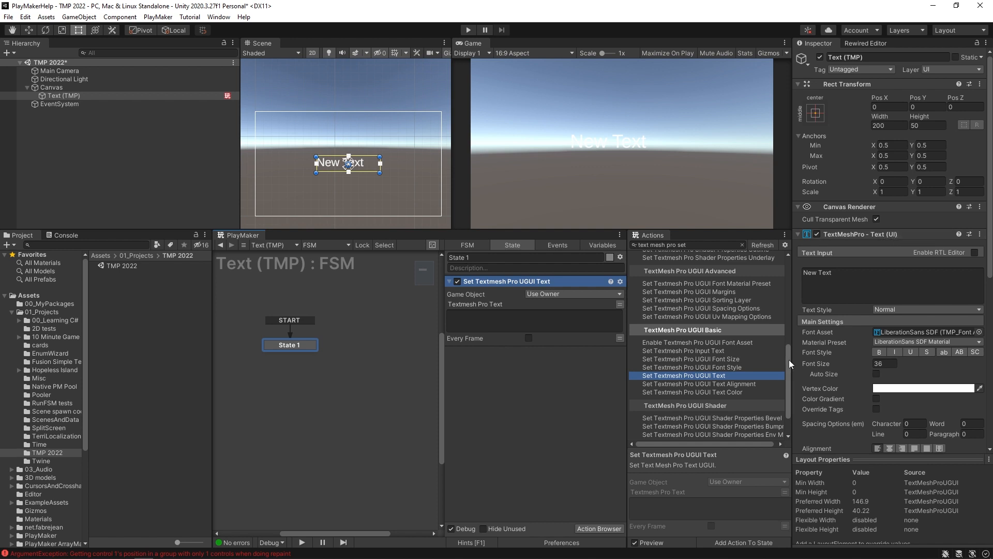
scroll("down", 3)
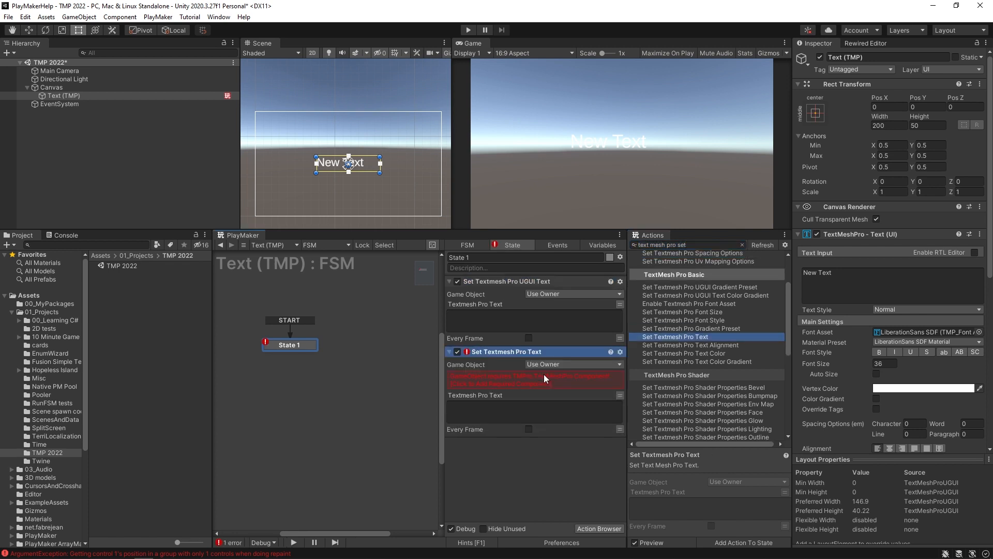
mouse_move(575, 383)
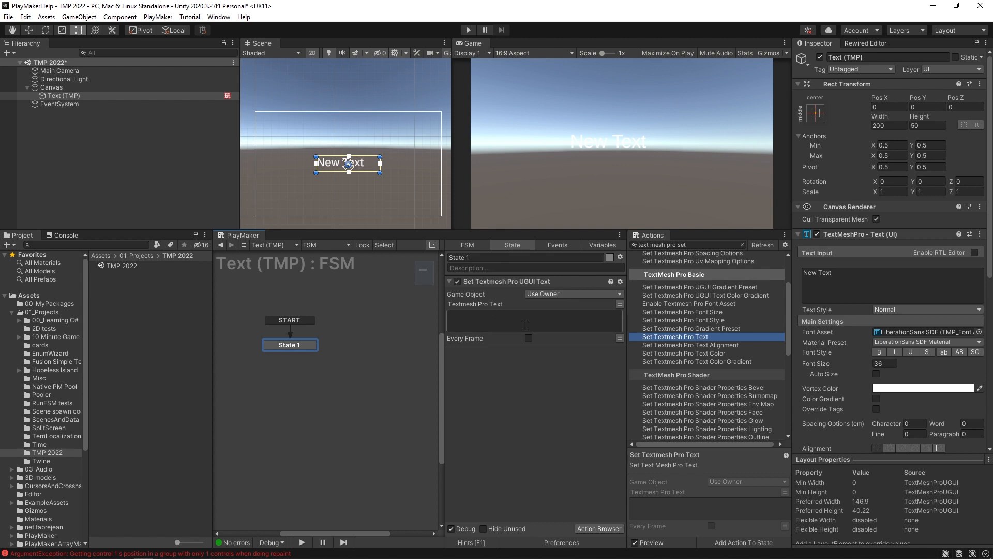
Set the action text to 'Here is my fancy new TMP UGUI text' and verify it in Play mode
type("Here is")
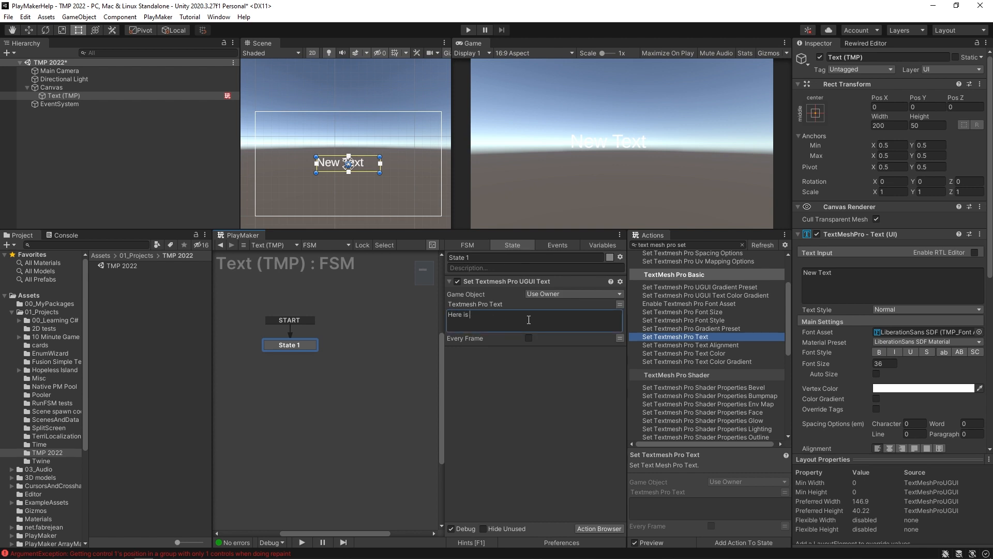
type("my fancy new TMP UGUI text")
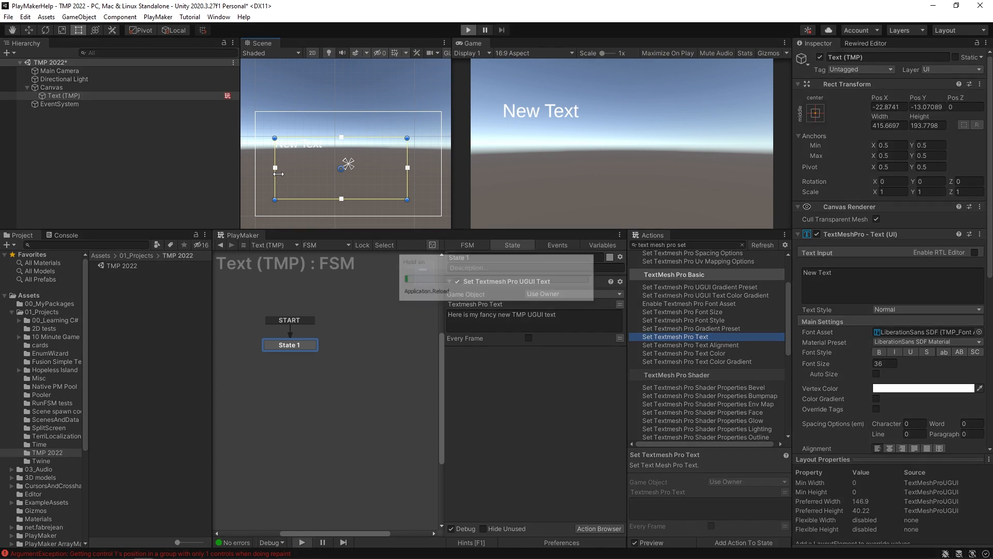
left_click(467, 29)
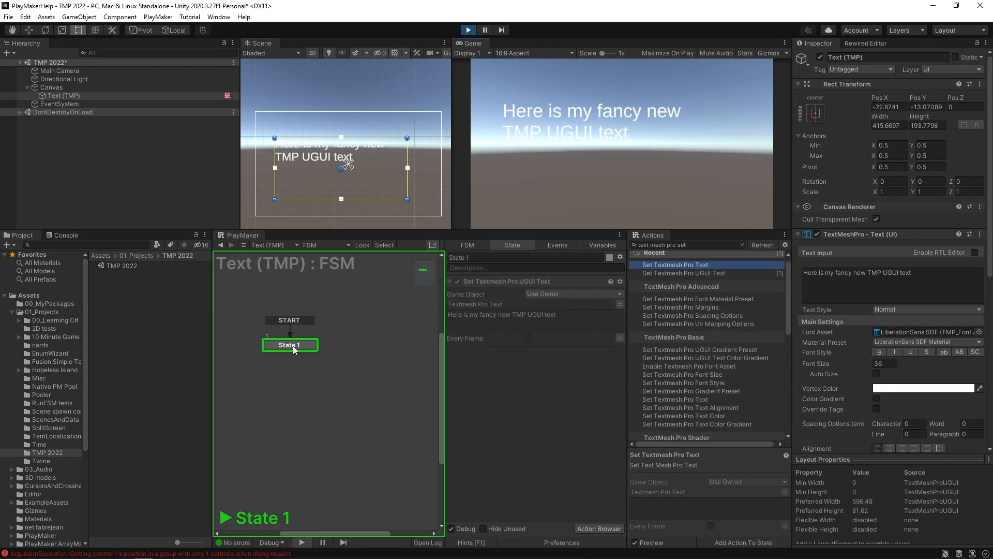
mouse_move(509, 54)
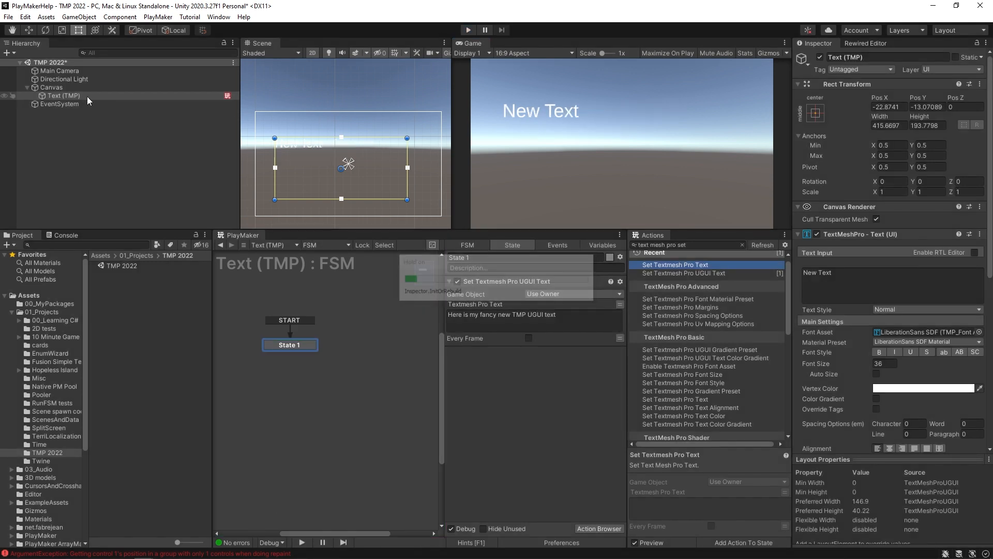
right_click(50, 87)
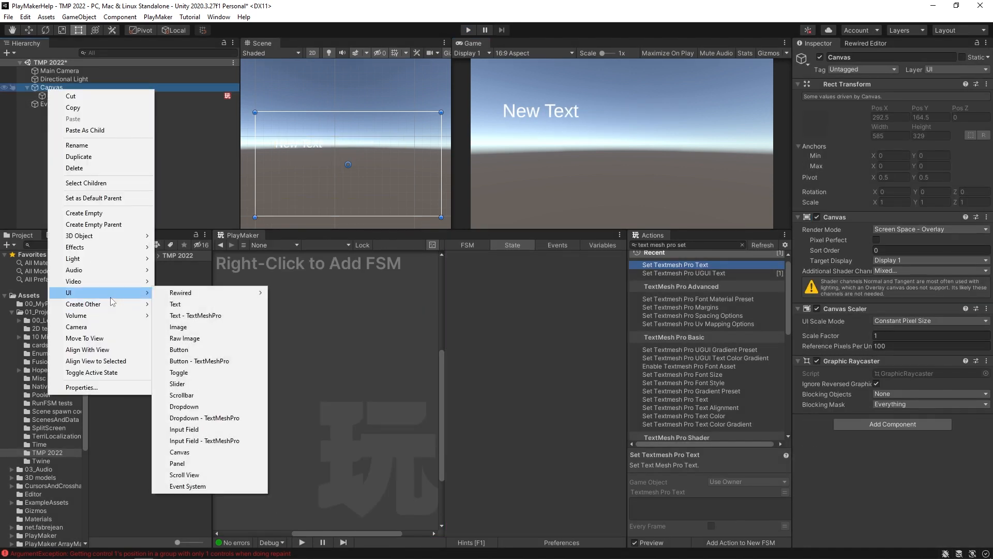
mouse_move(199, 360)
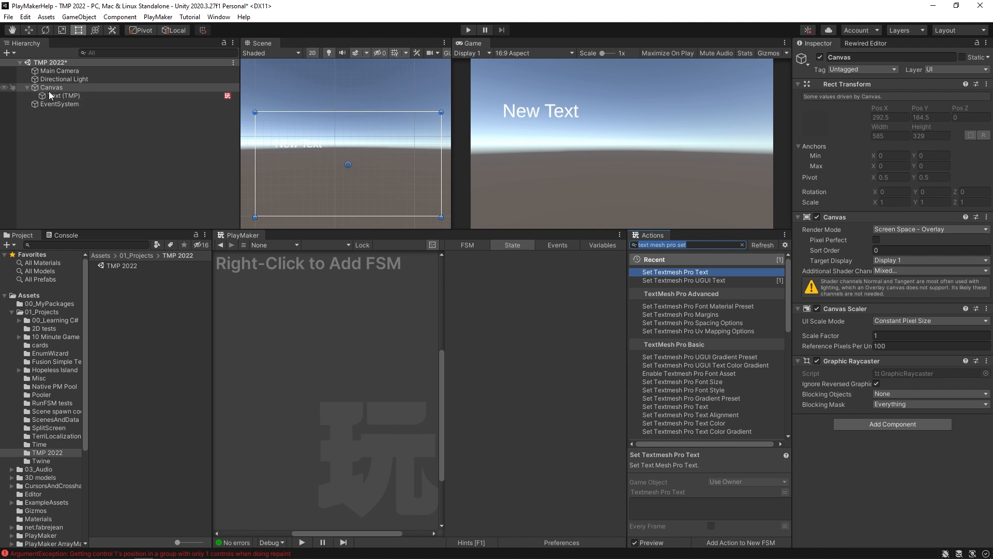
right_click(50, 87)
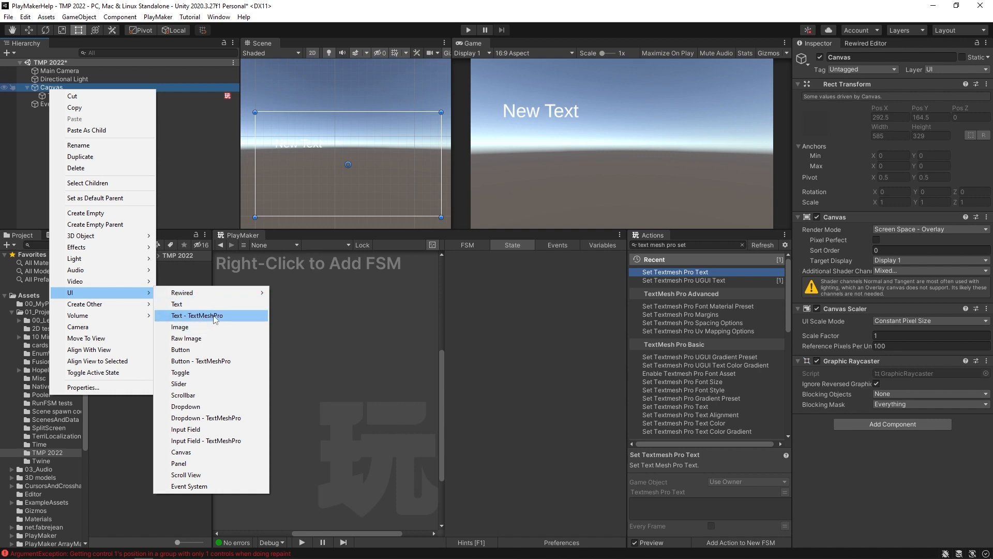
left_click(197, 315)
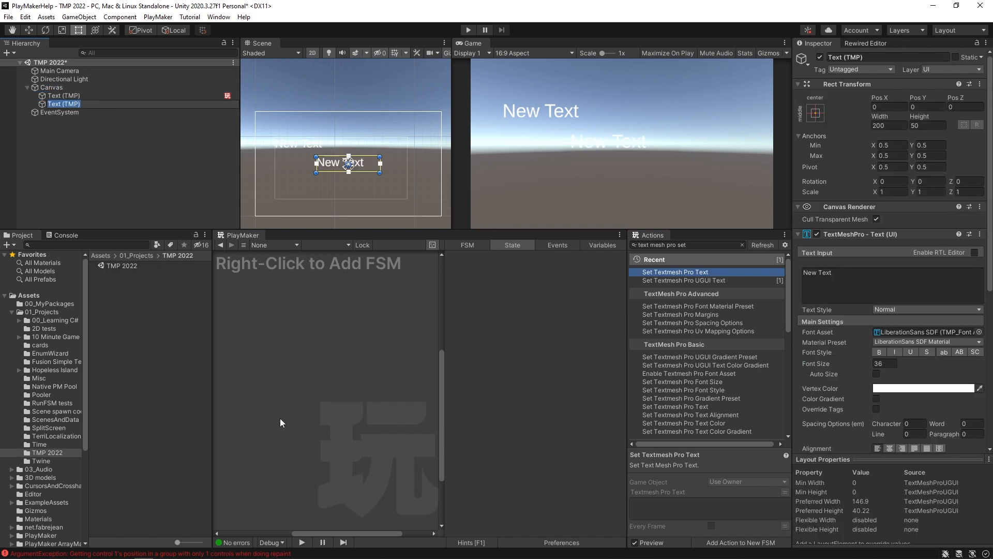
mouse_move(309, 326)
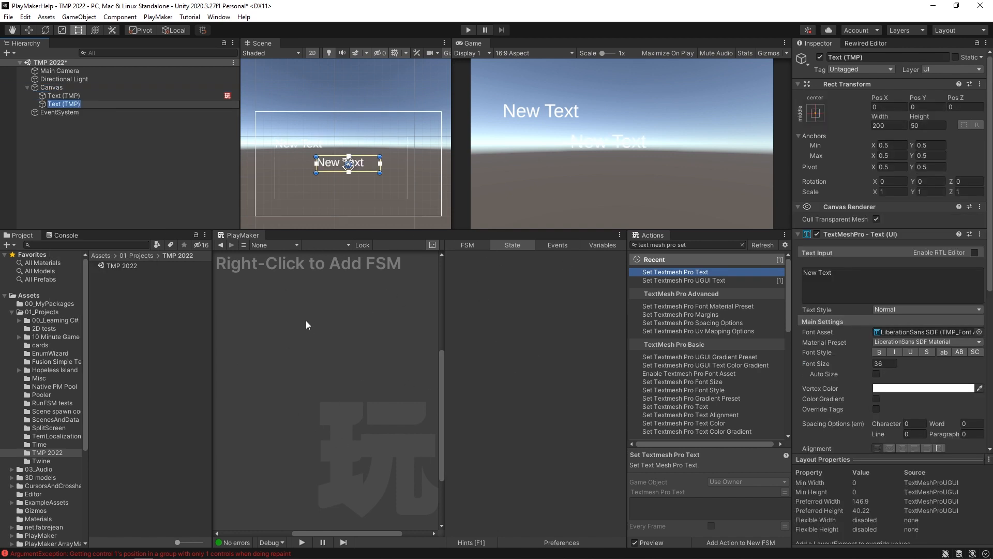
mouse_move(536, 320)
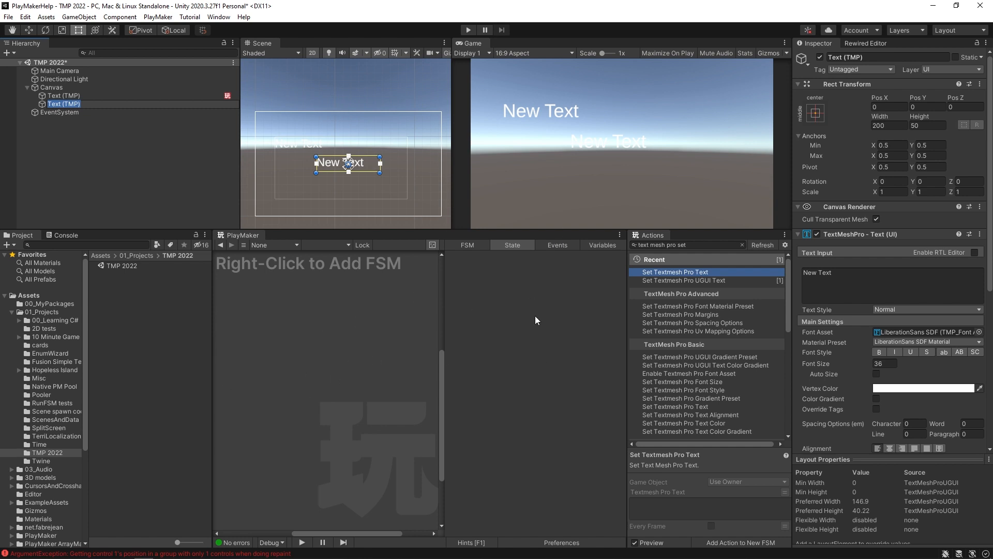
mouse_move(504, 172)
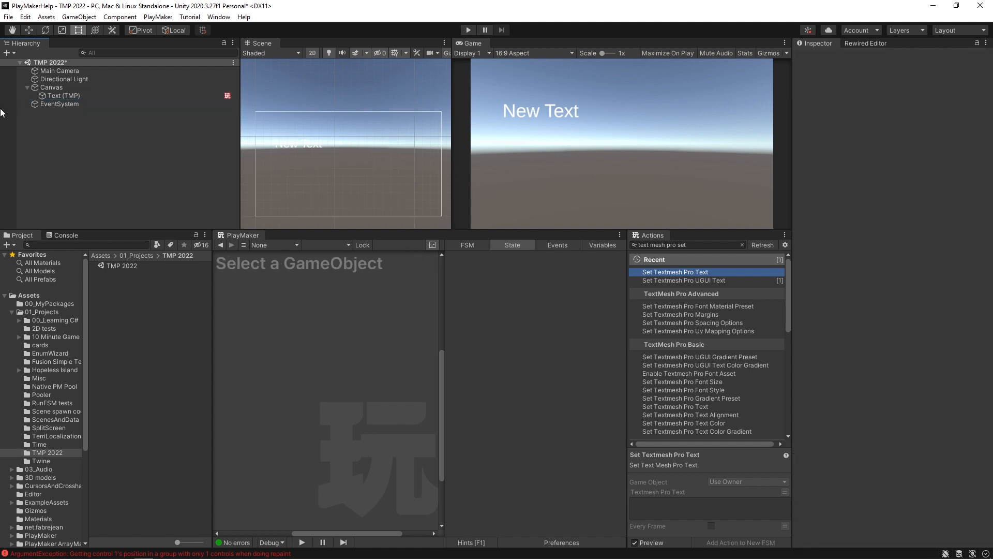
mouse_move(515, 267)
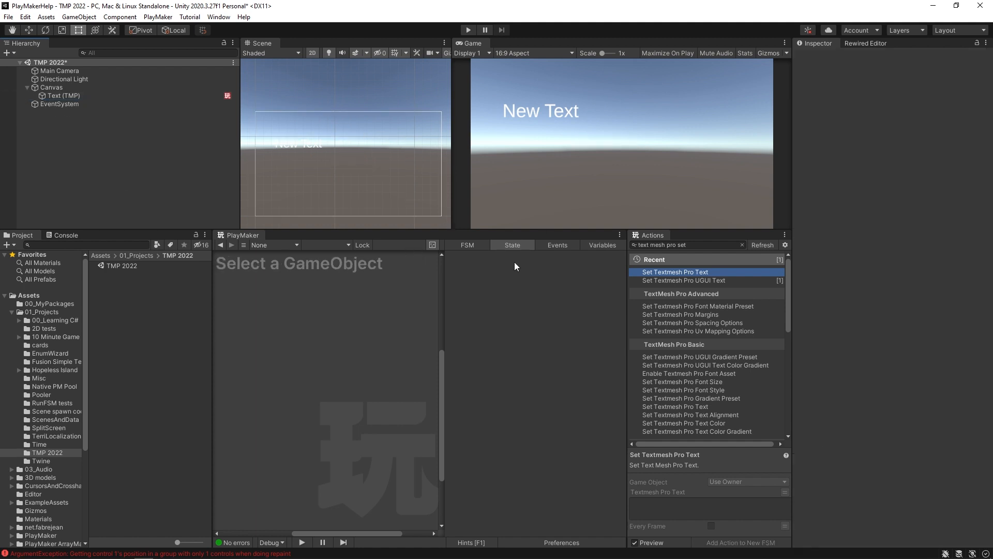